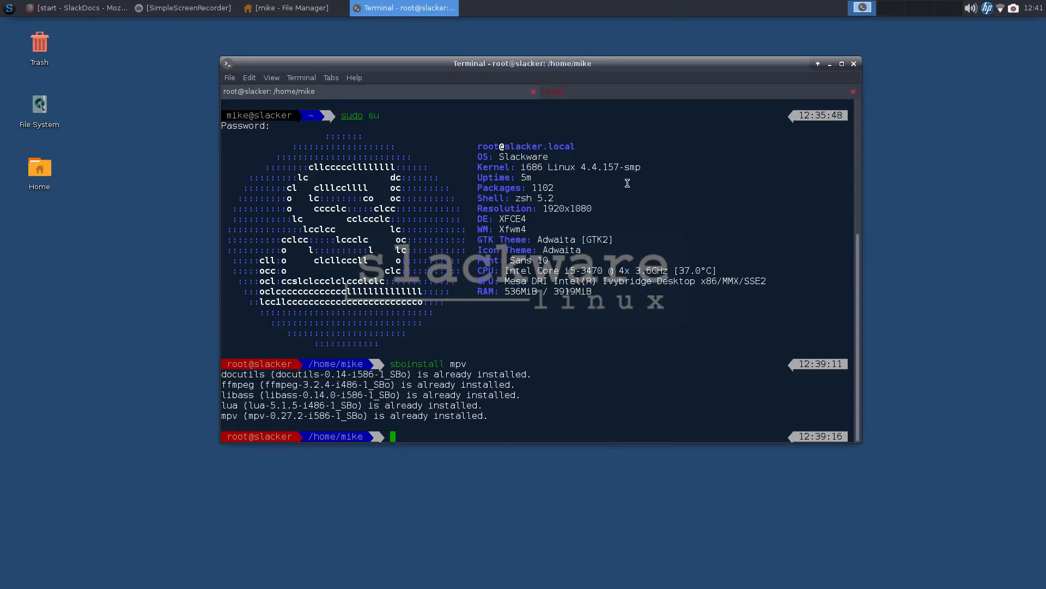
mouse_move(752, 107)
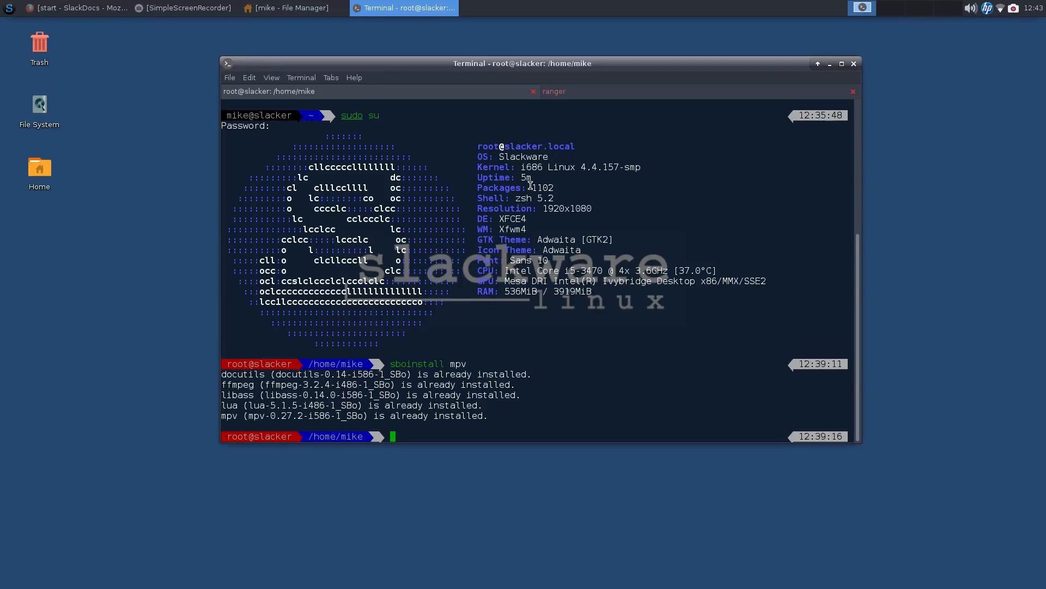
mouse_move(532, 175)
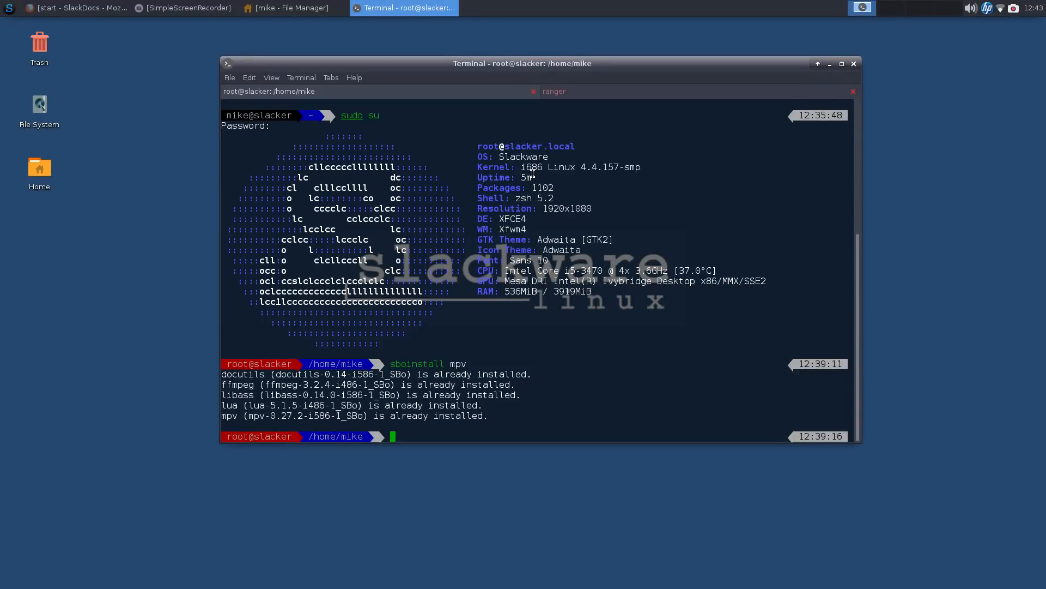
Step: Exit the root shell and run inxi -b for a brief hardware, graphics, network and drive summary
drag(563, 166, 623, 167)
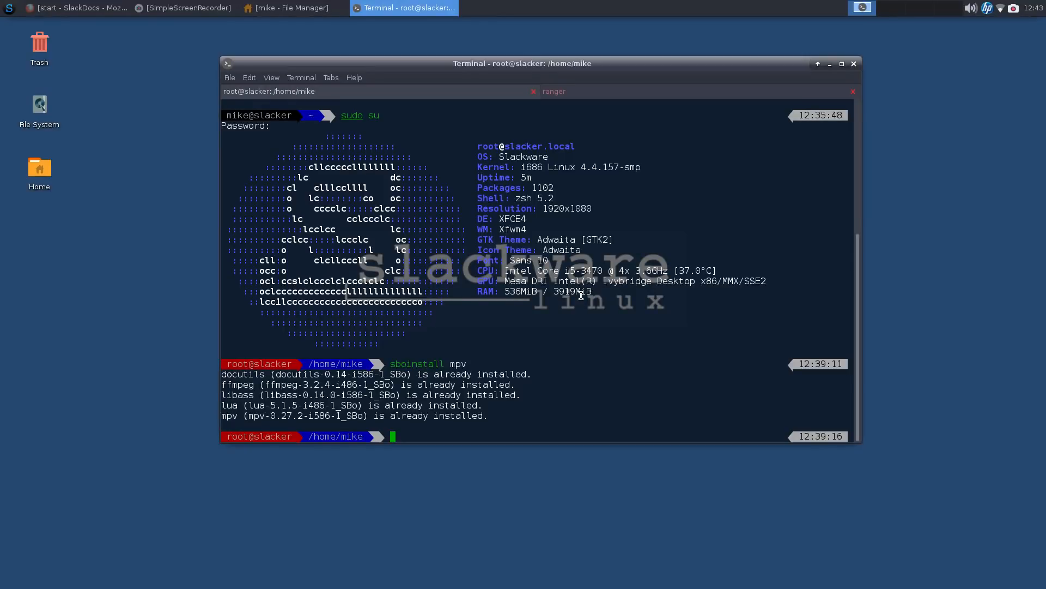
text(exit)
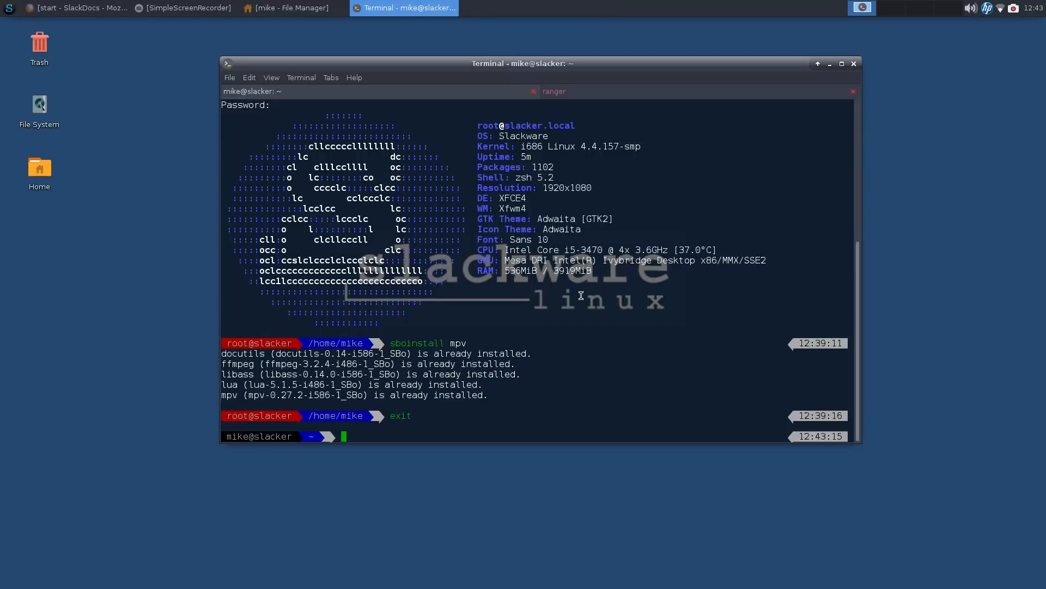
text(inxi -b)
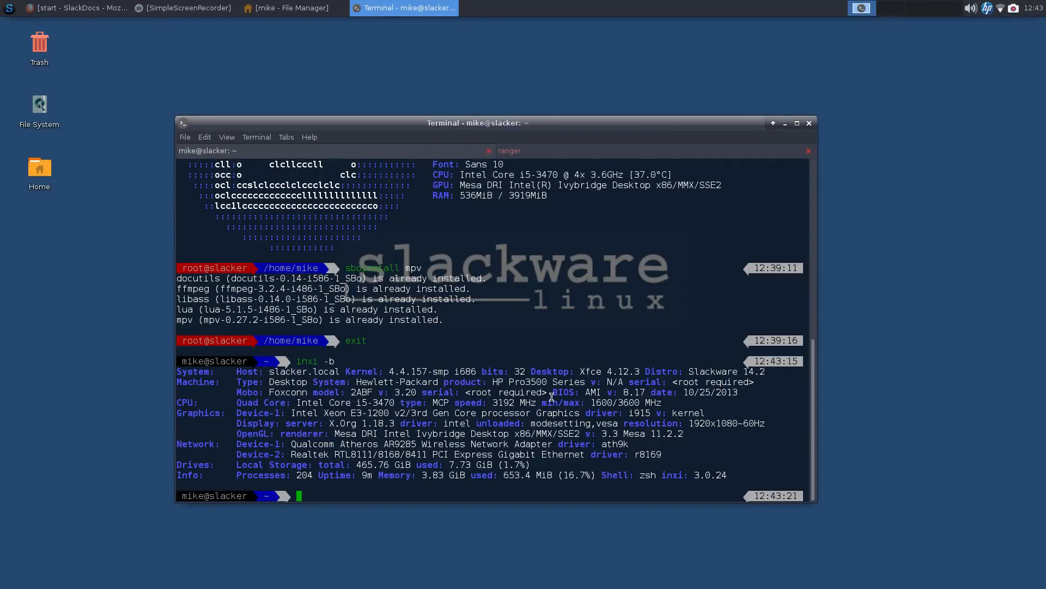
mouse_move(250, 416)
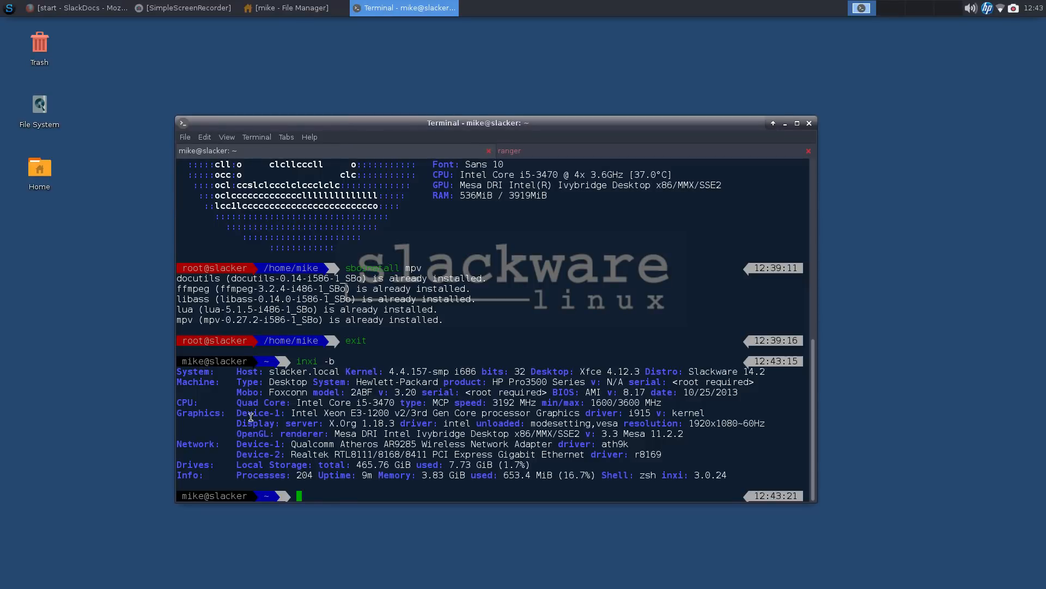
mouse_move(297, 413)
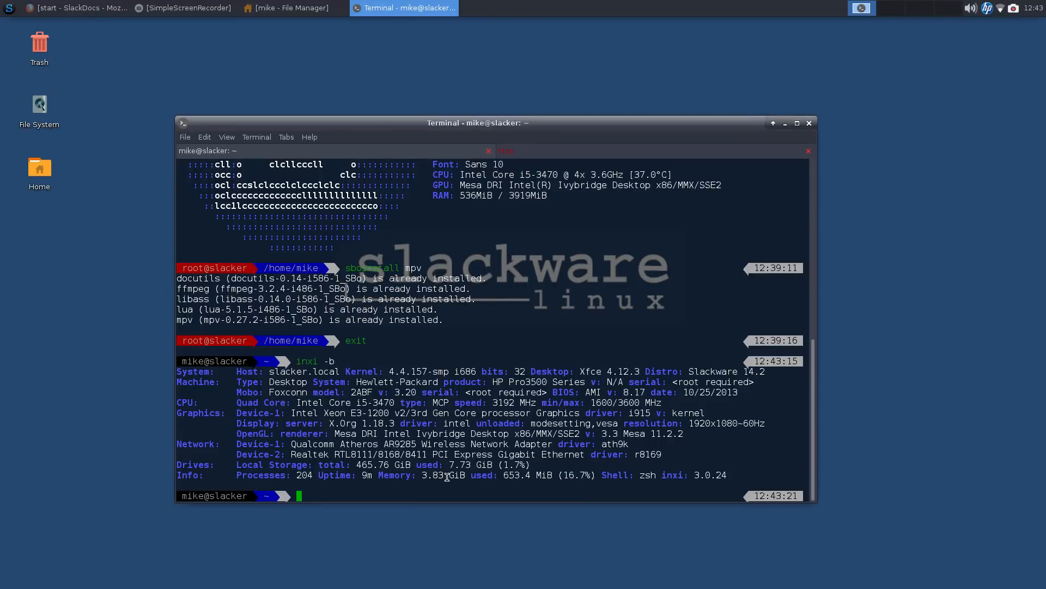
mouse_move(364, 476)
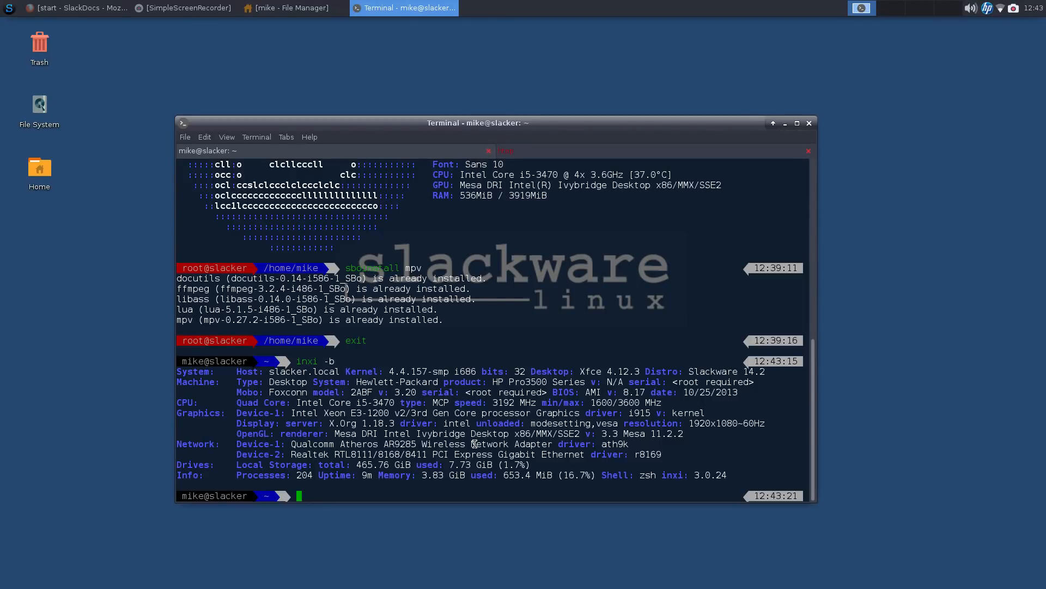
mouse_move(432, 501)
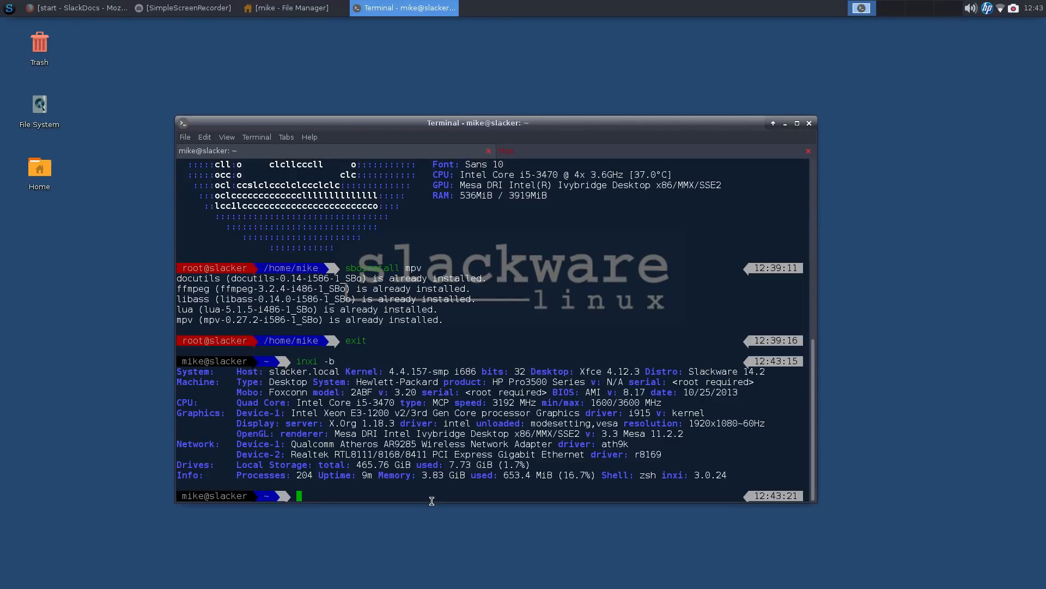
mouse_move(434, 424)
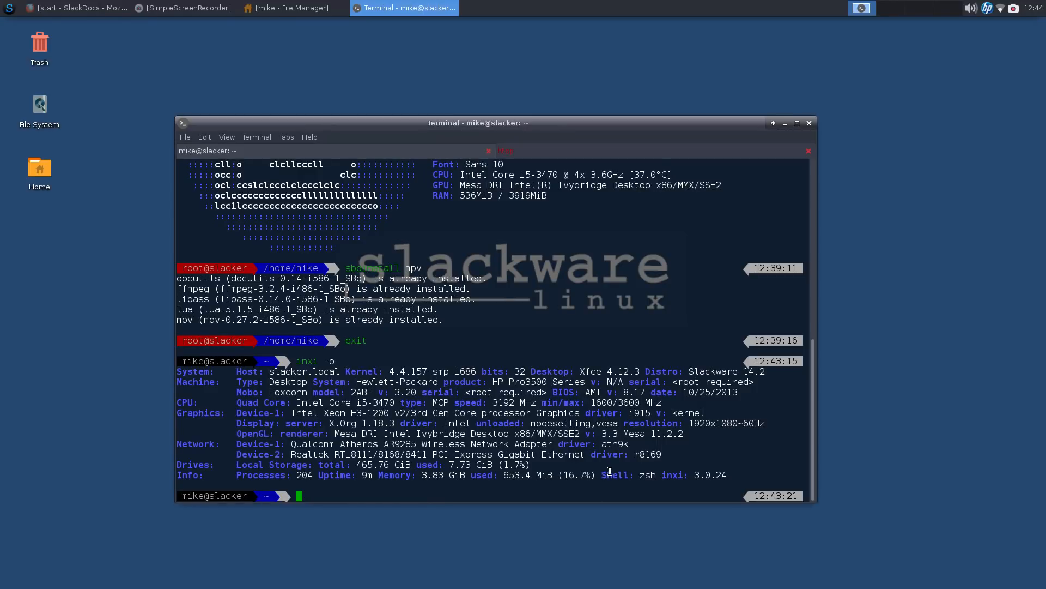
mouse_move(645, 471)
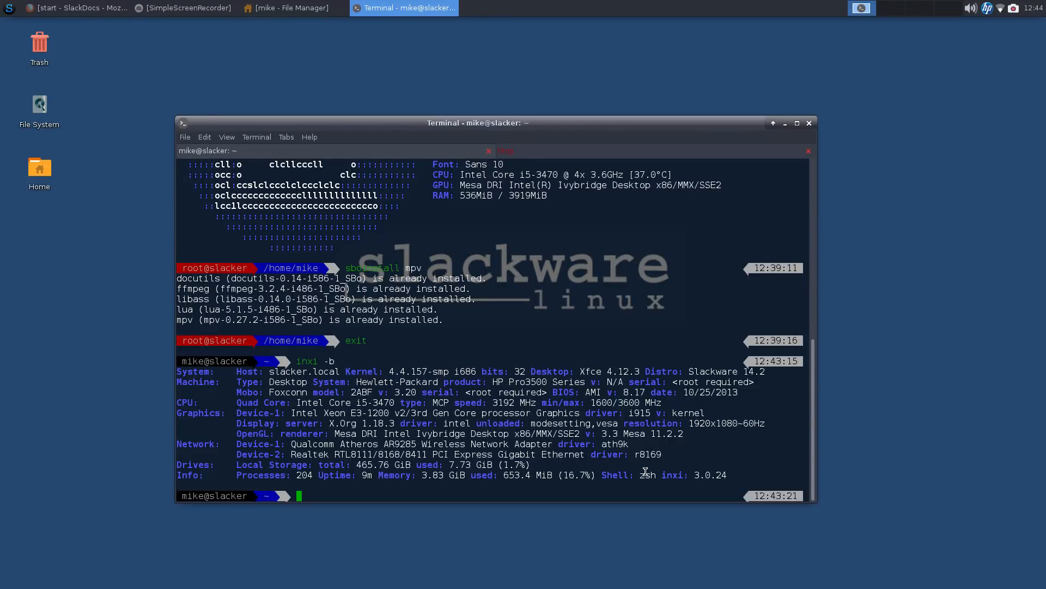
mouse_move(388, 391)
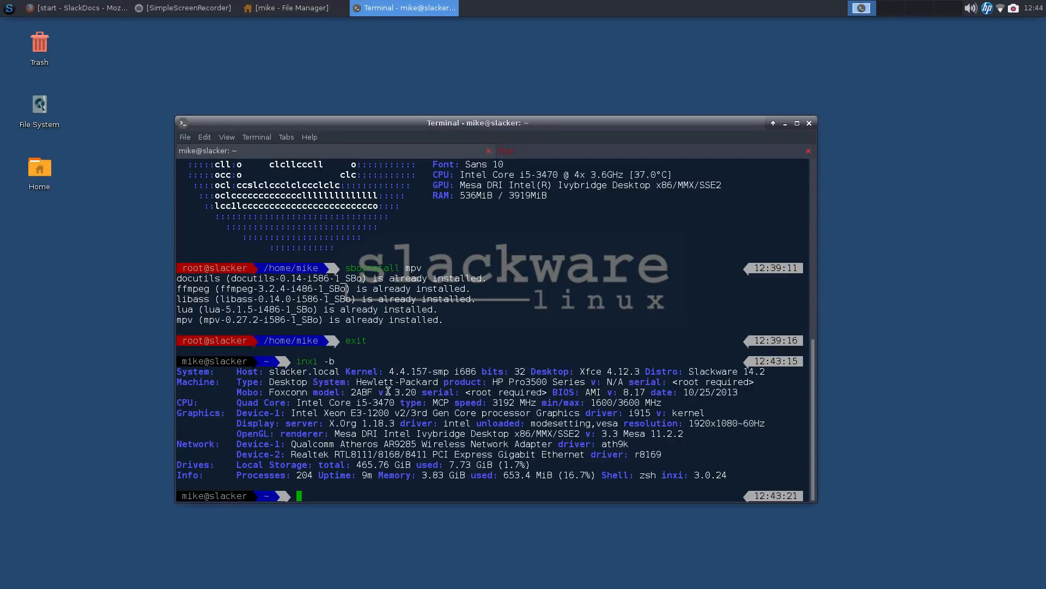
mouse_move(181, 497)
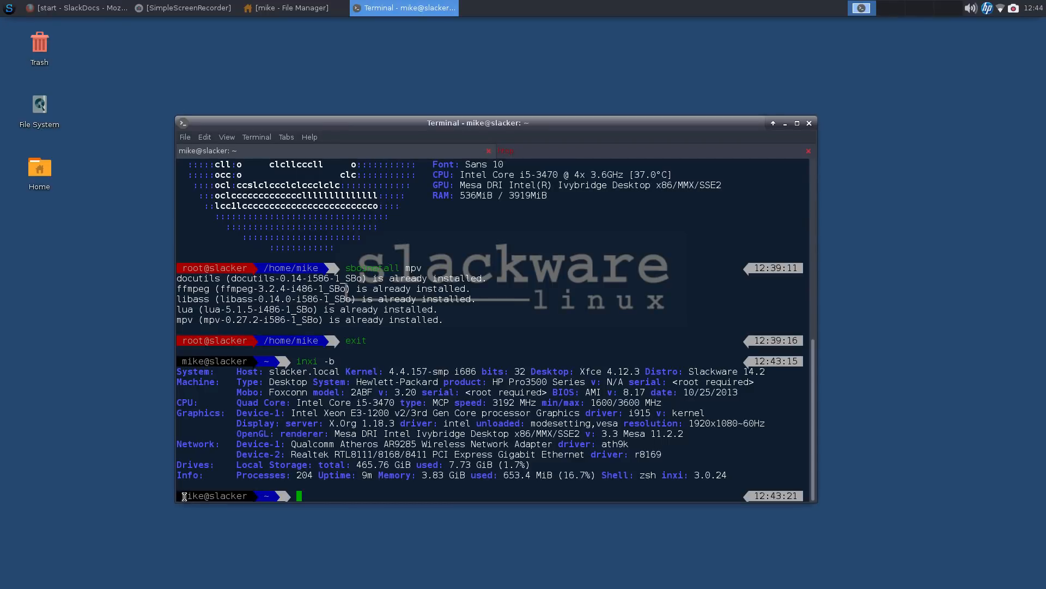
mouse_move(301, 500)
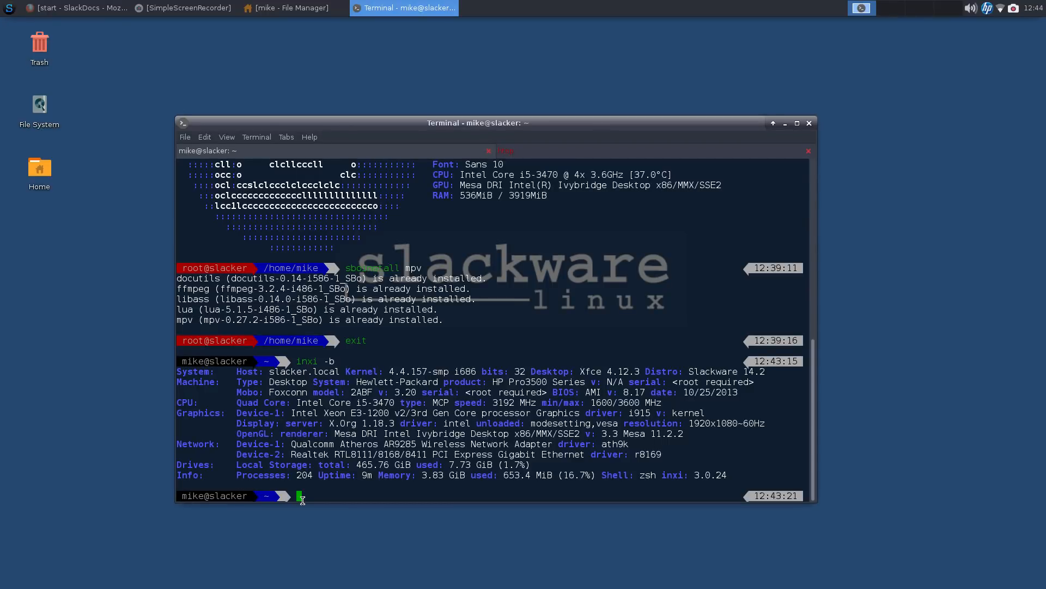
mouse_move(221, 491)
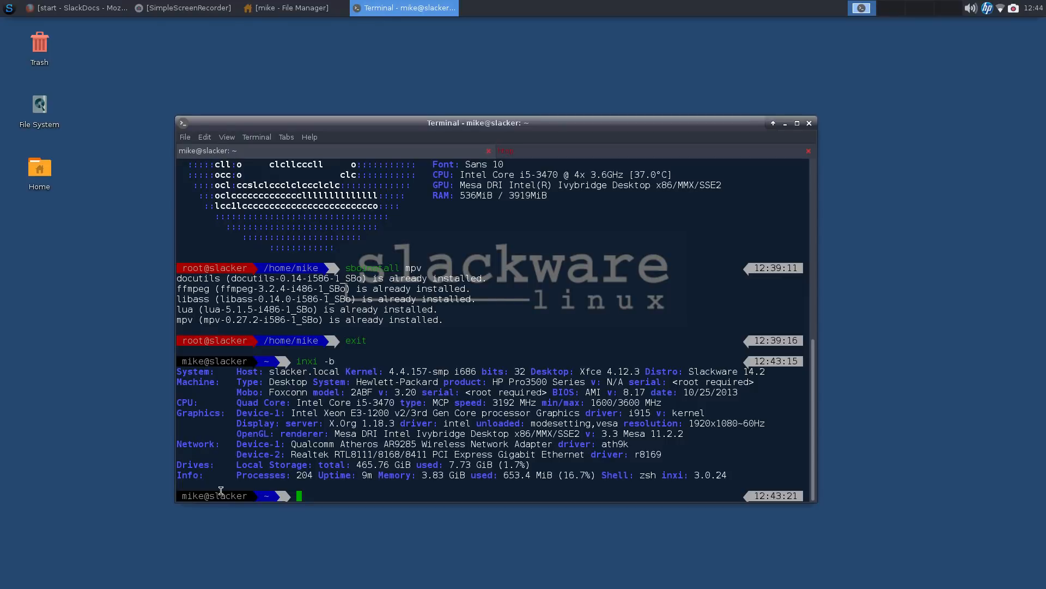
mouse_move(263, 513)
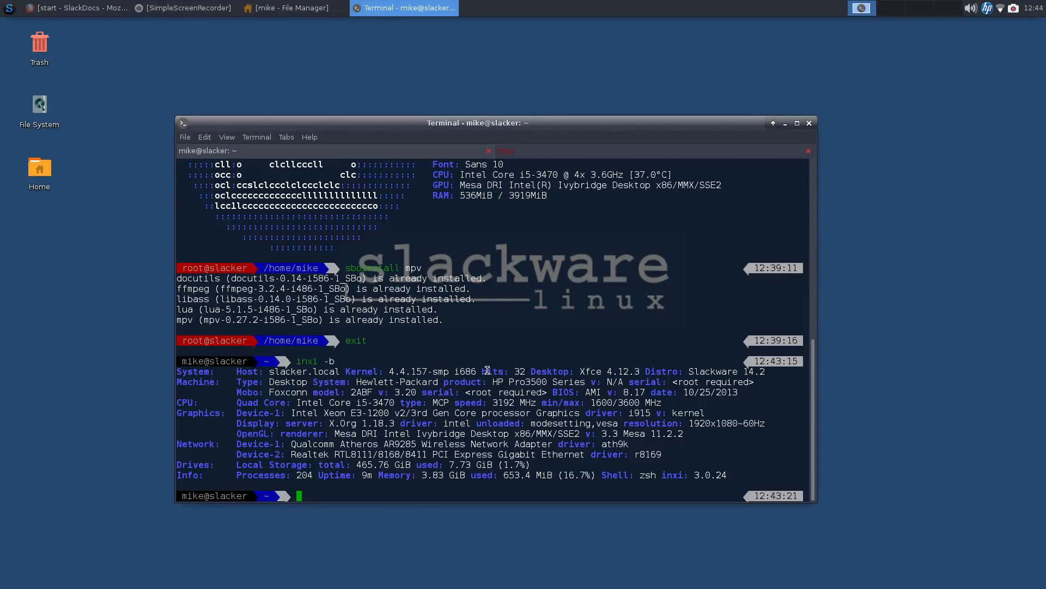
mouse_move(491, 373)
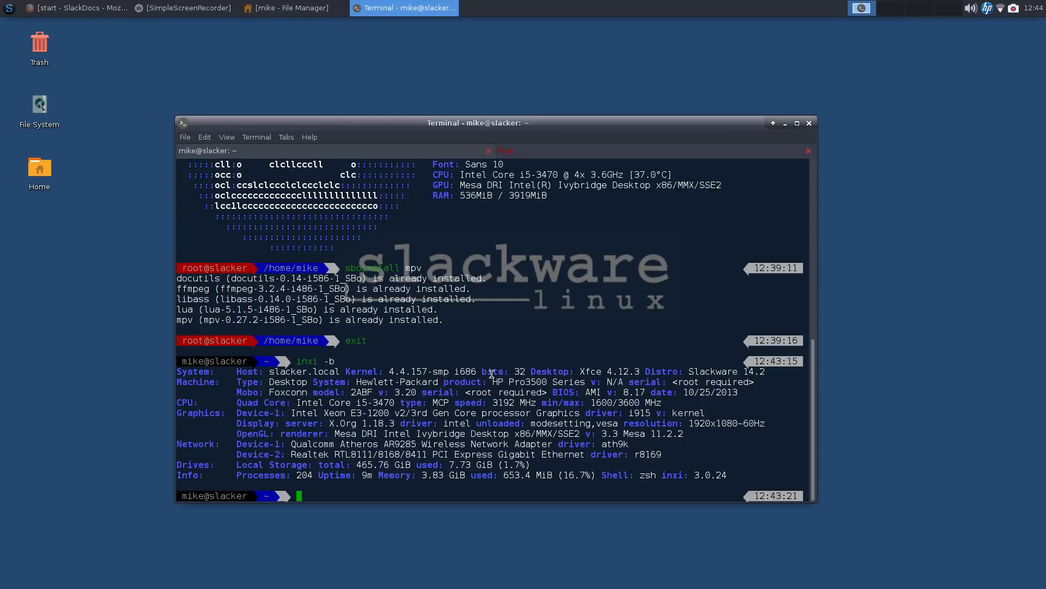
mouse_move(460, 362)
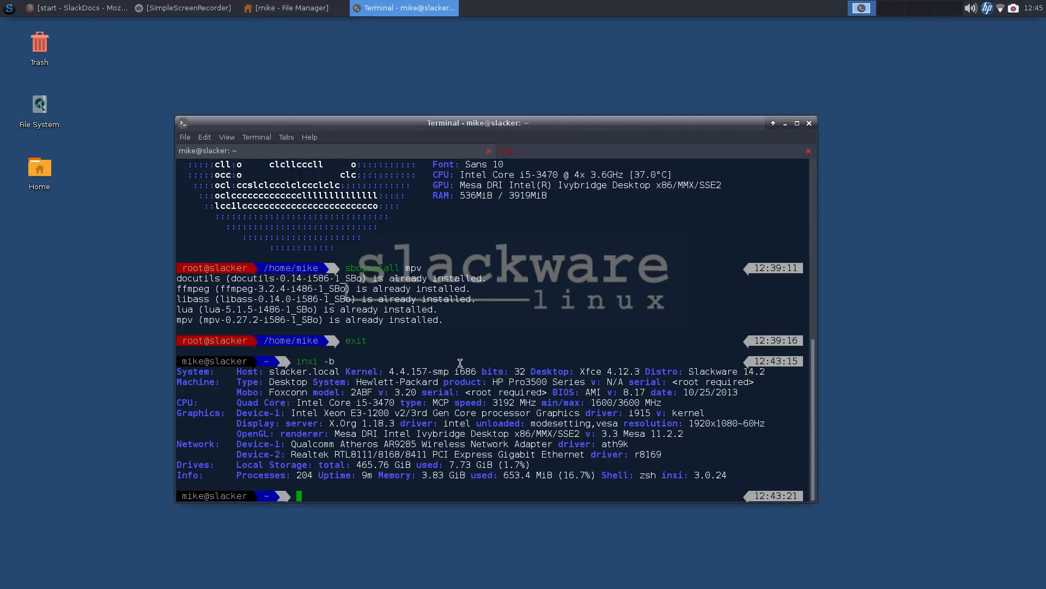
text(sudo)
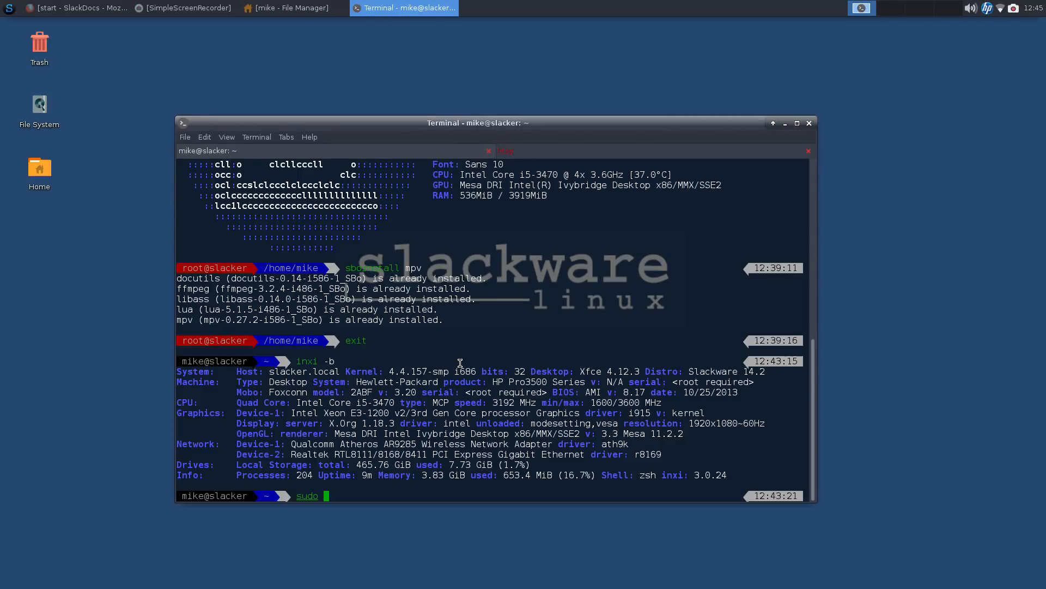
text(su)
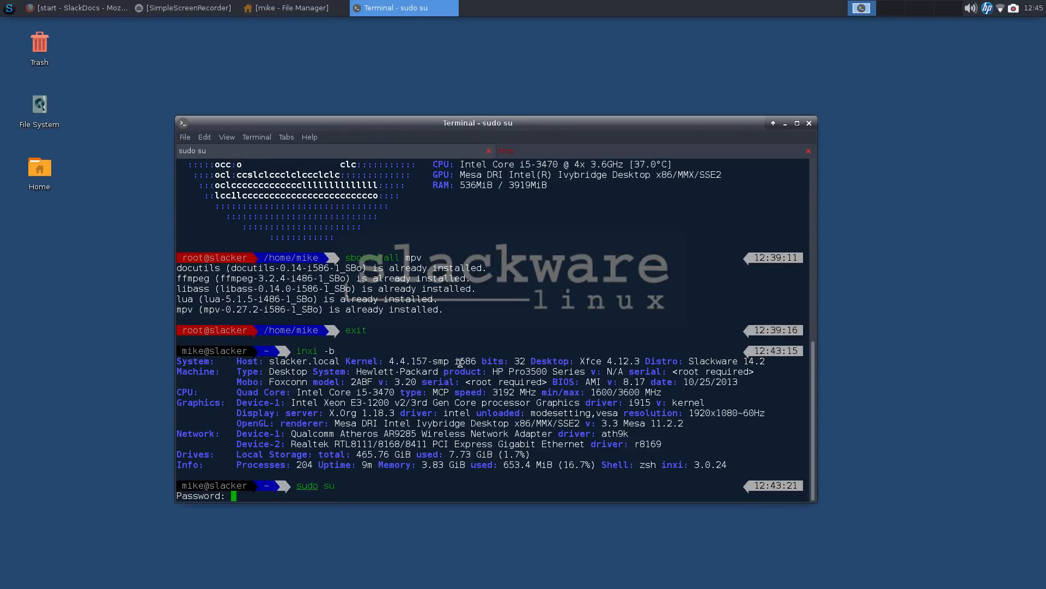
key(Return)
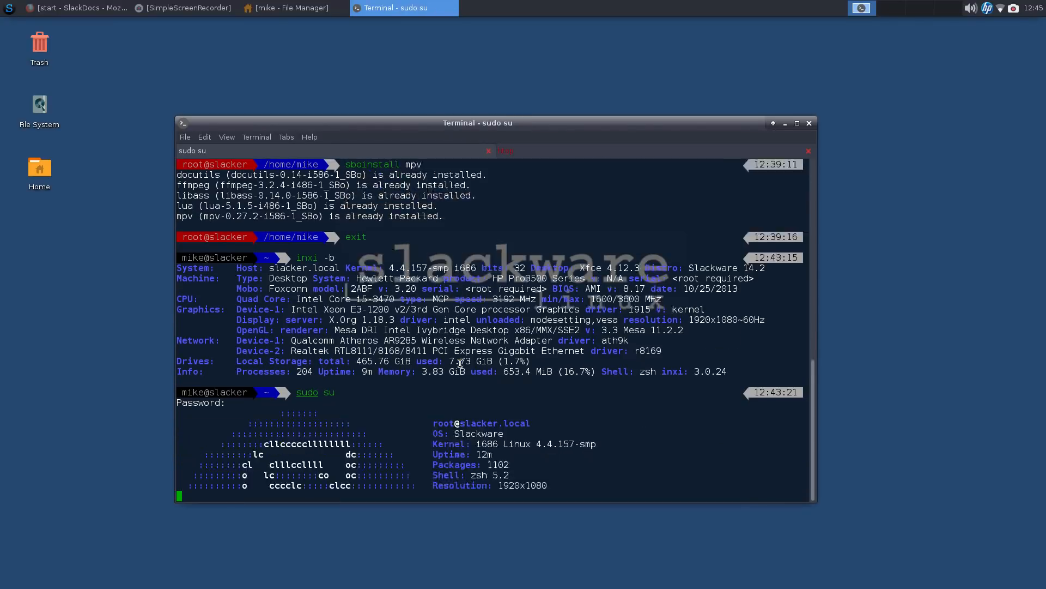
text(s)
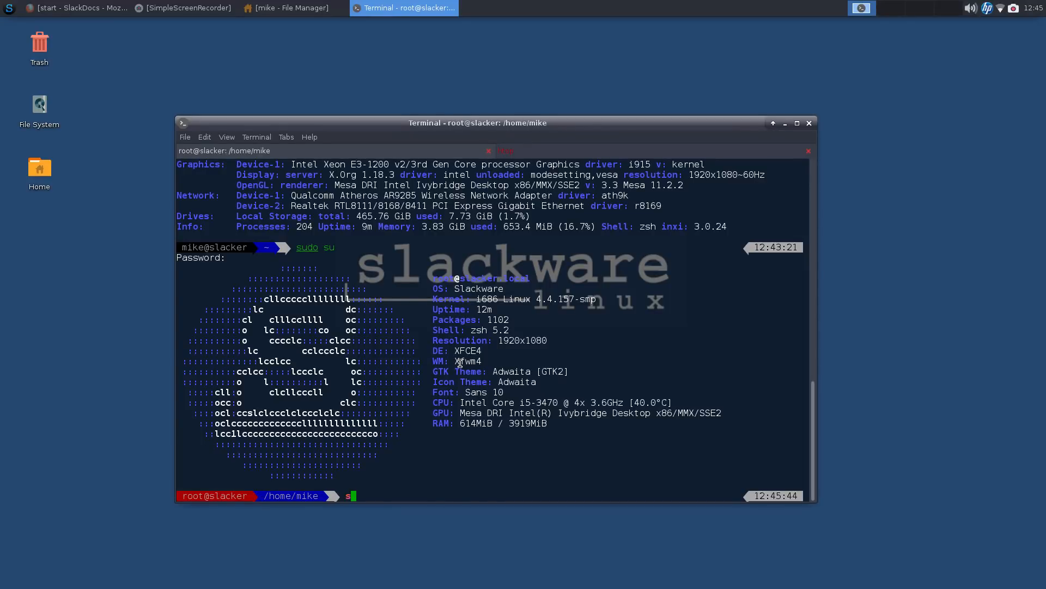
text(bo)
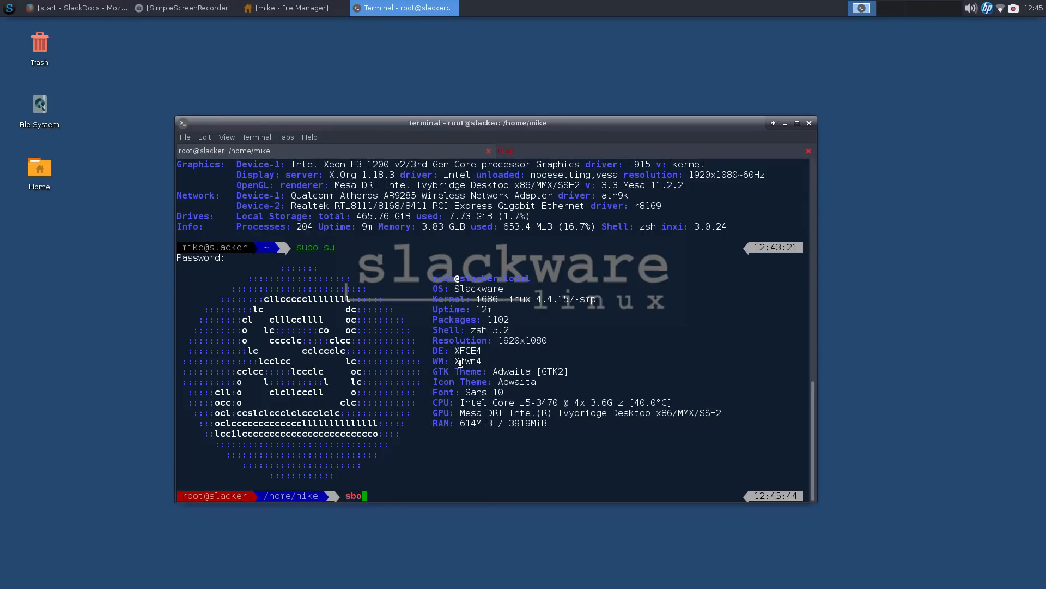
text(snap)
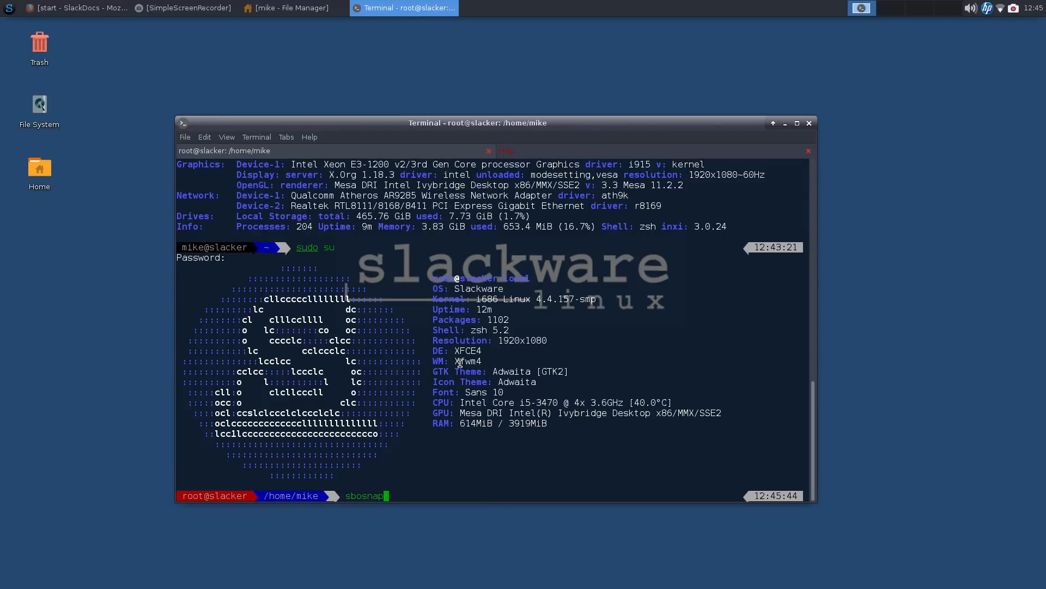
text(fet)
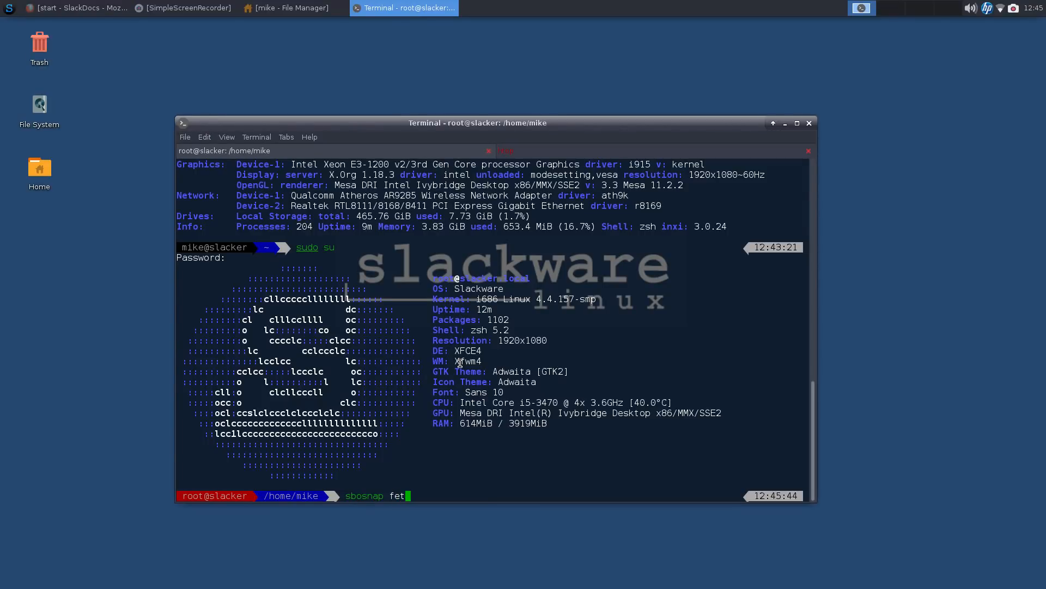
text(ch)
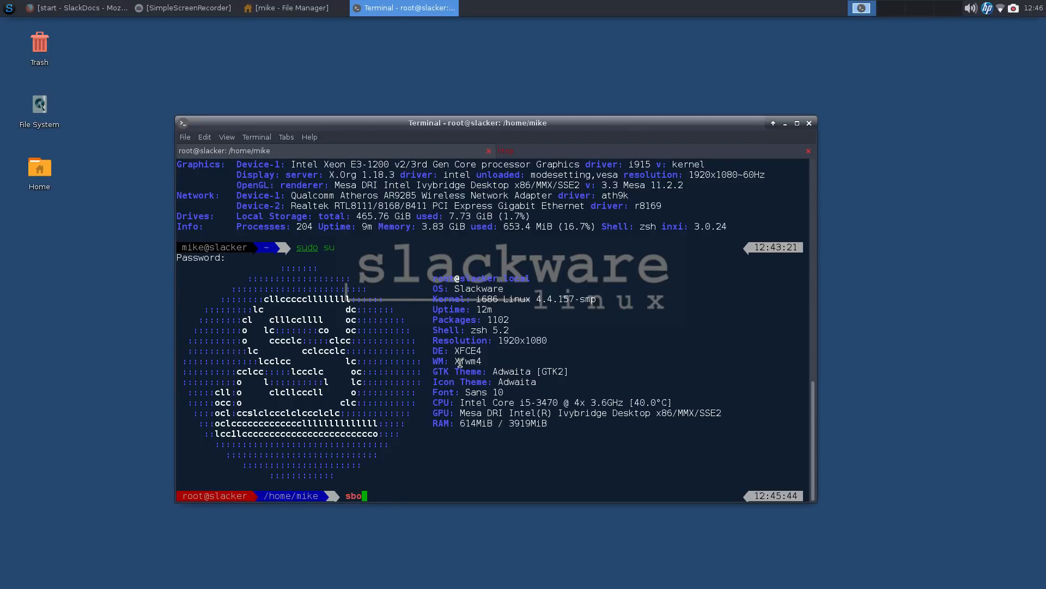
Step: Run sbofind awesome to list the matching SlackBuilds
text(find)
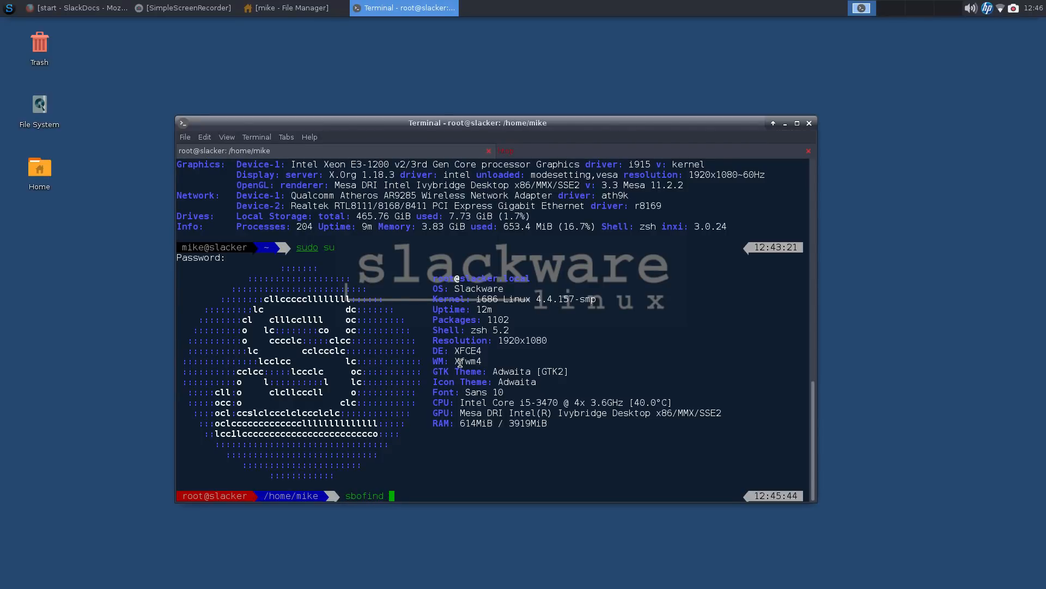
text(aweso)
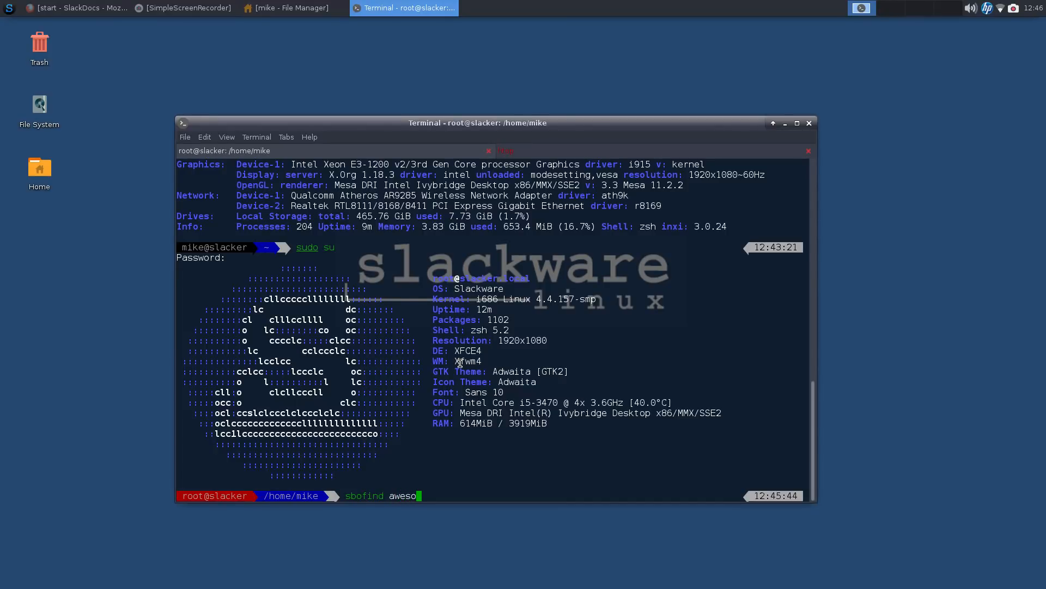
key(Return)
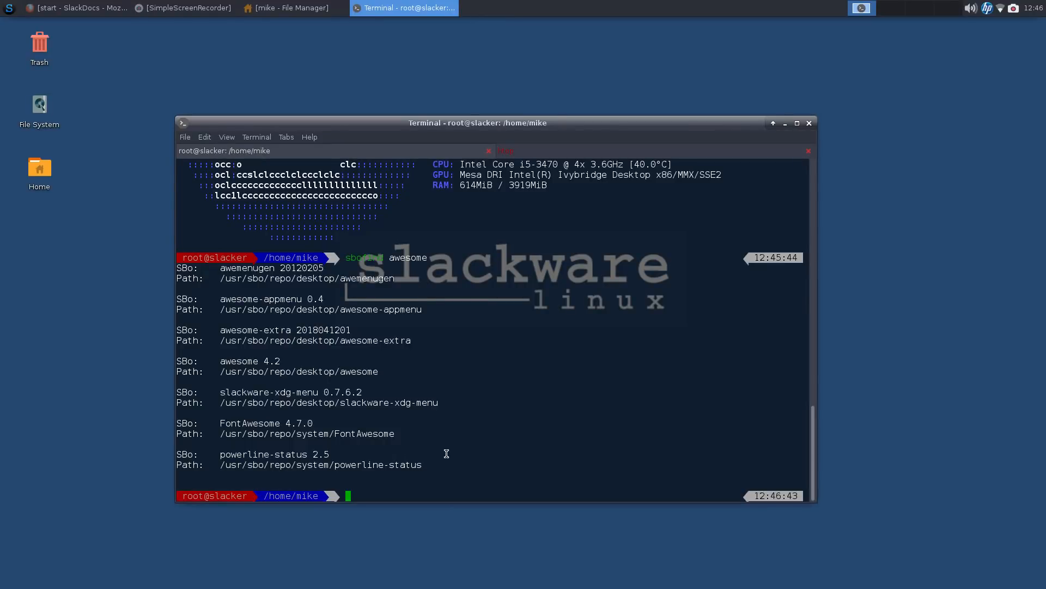
Step: Run sboinstall FontAwesome to start installing FontAwesome 4.7.0
text(sboinstall)
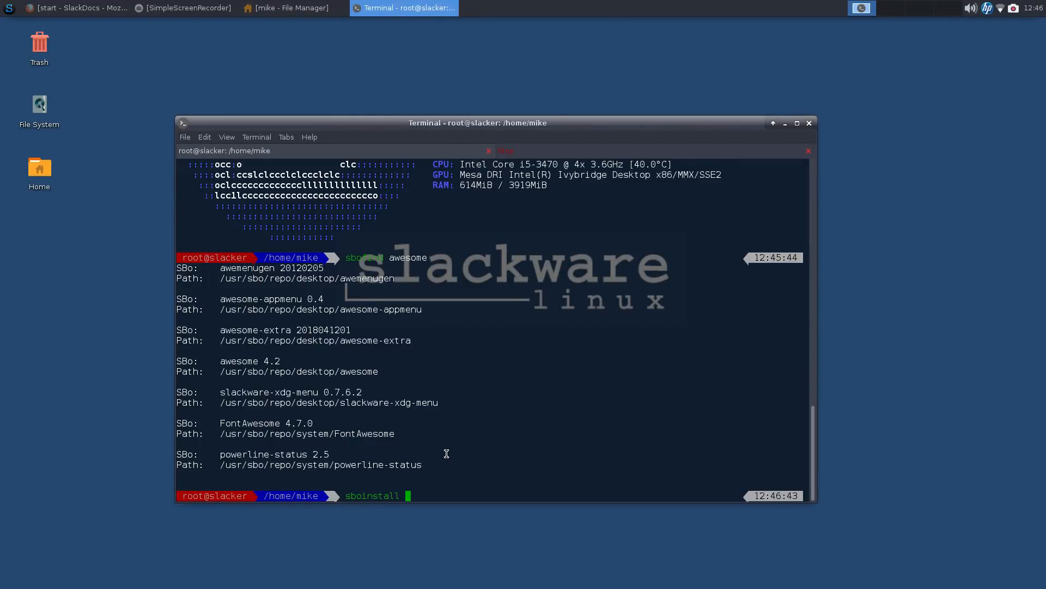
text(FontAwes)
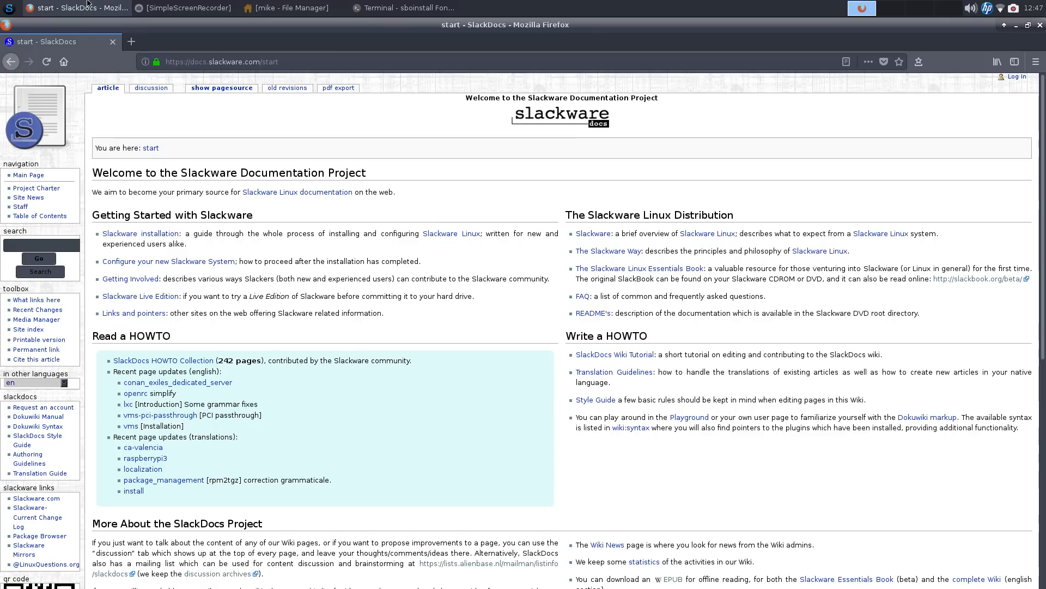
Step: Search Google for 'Slackware packages' in a new tab, then return to the download terminal
click(131, 42)
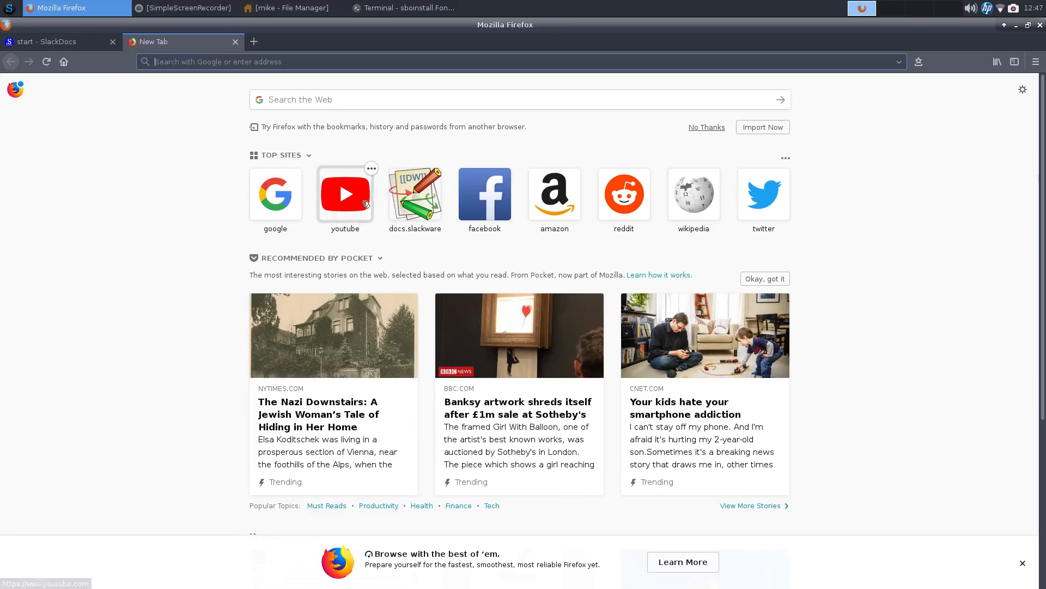
mouse_move(403, 103)
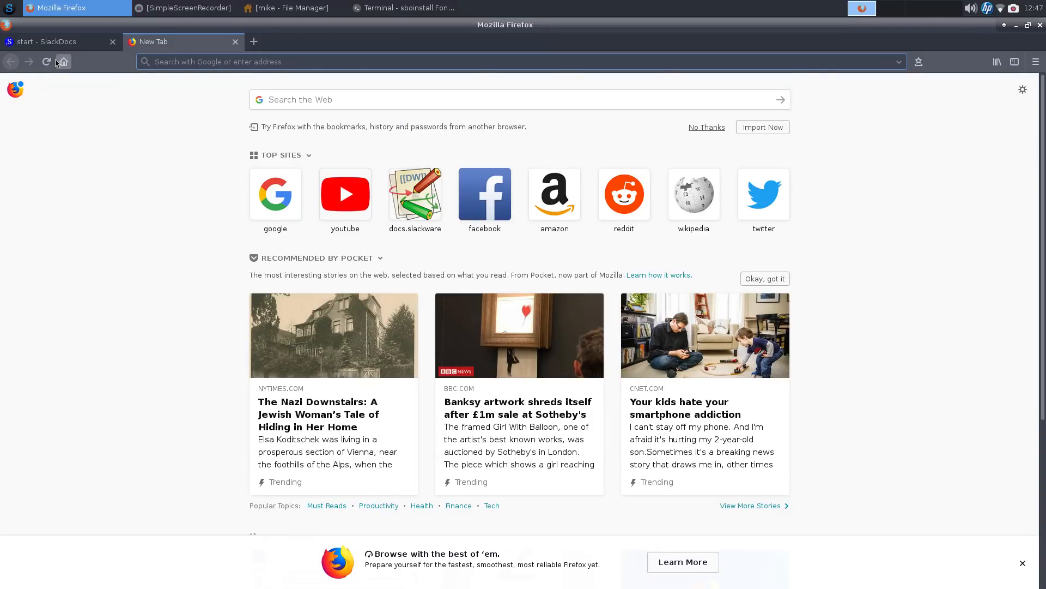
click(275, 194)
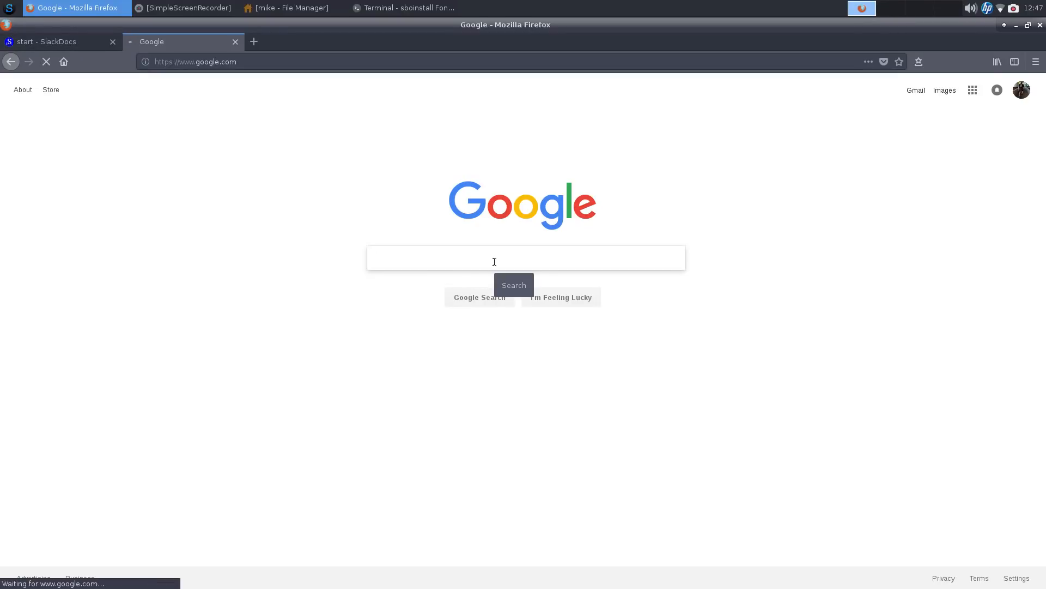
text(Slack)
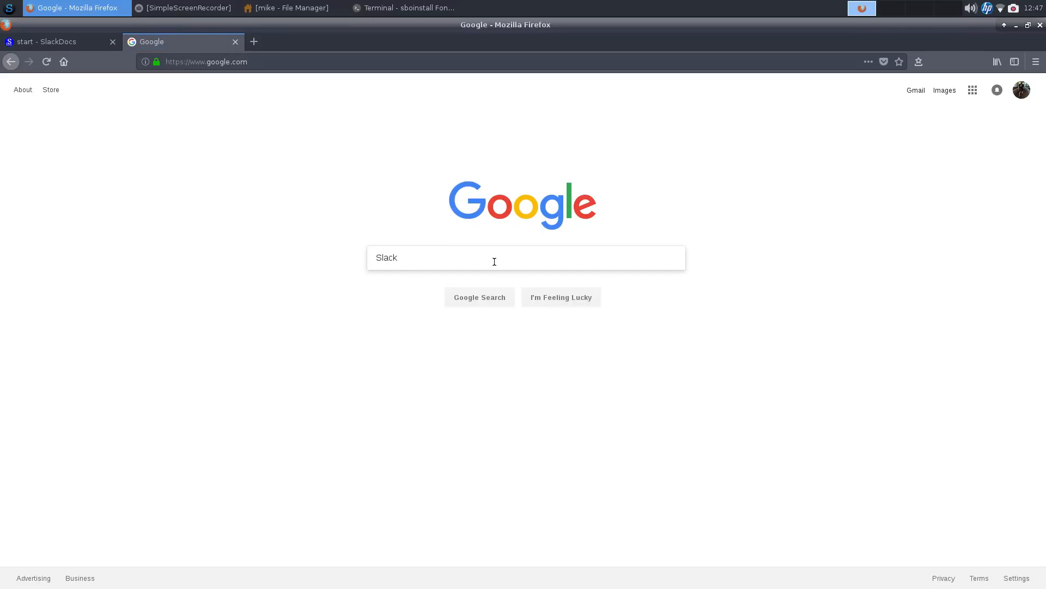
text(ware)
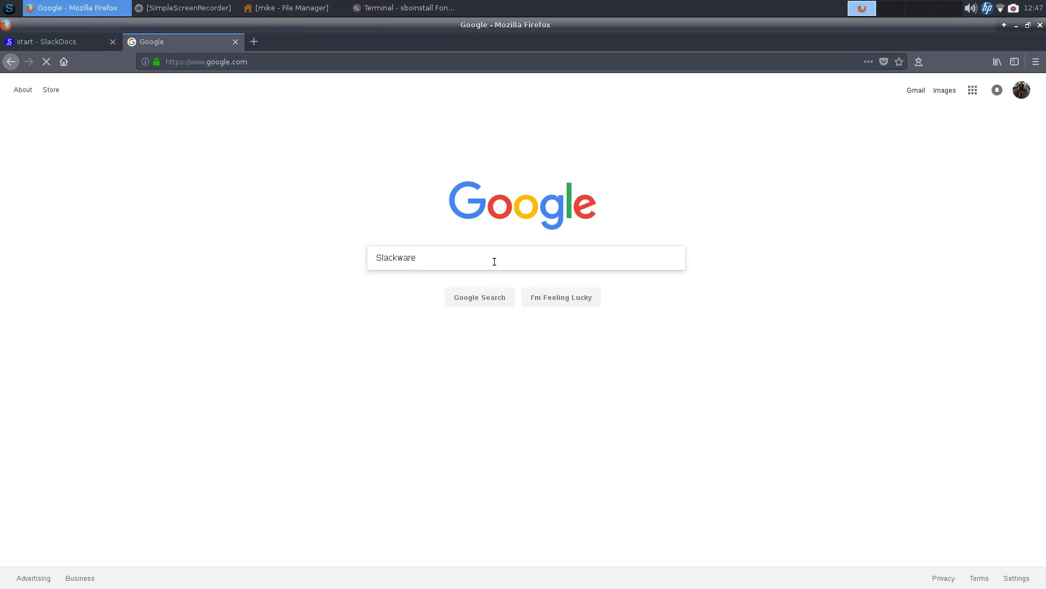
text(packages)
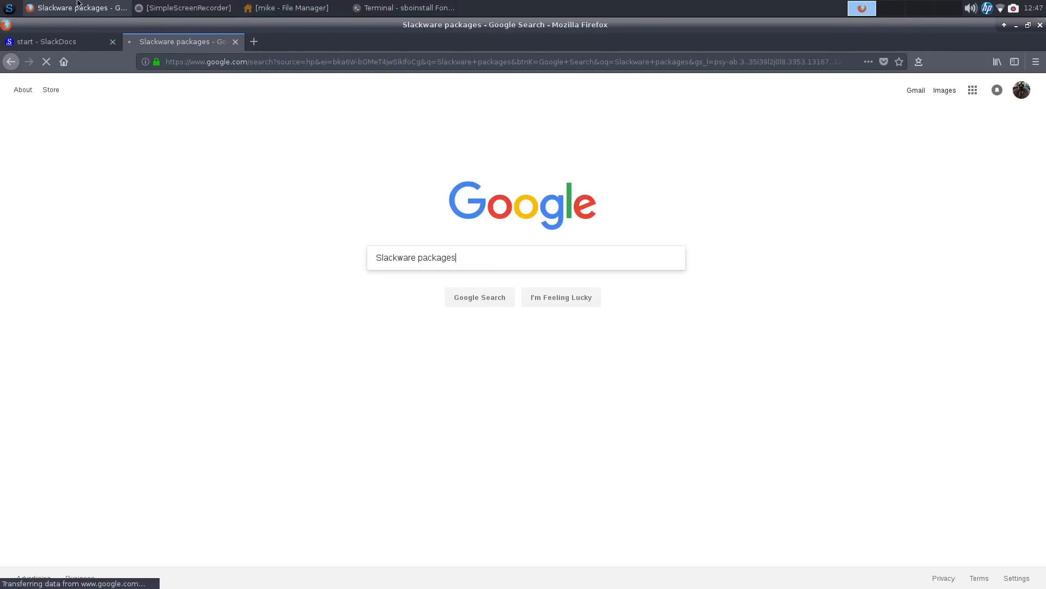
click(407, 8)
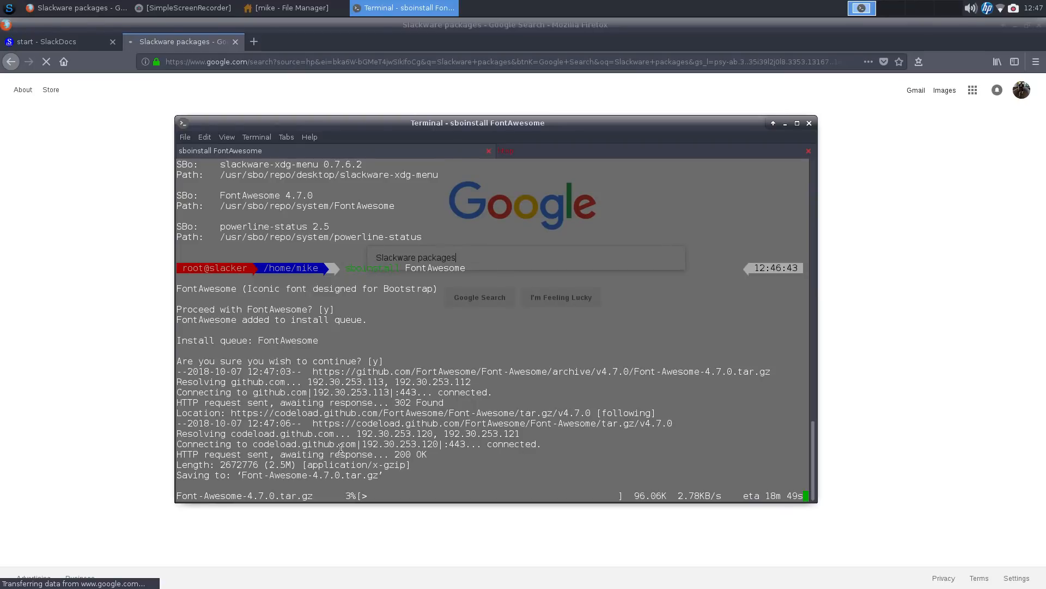
mouse_move(394, 486)
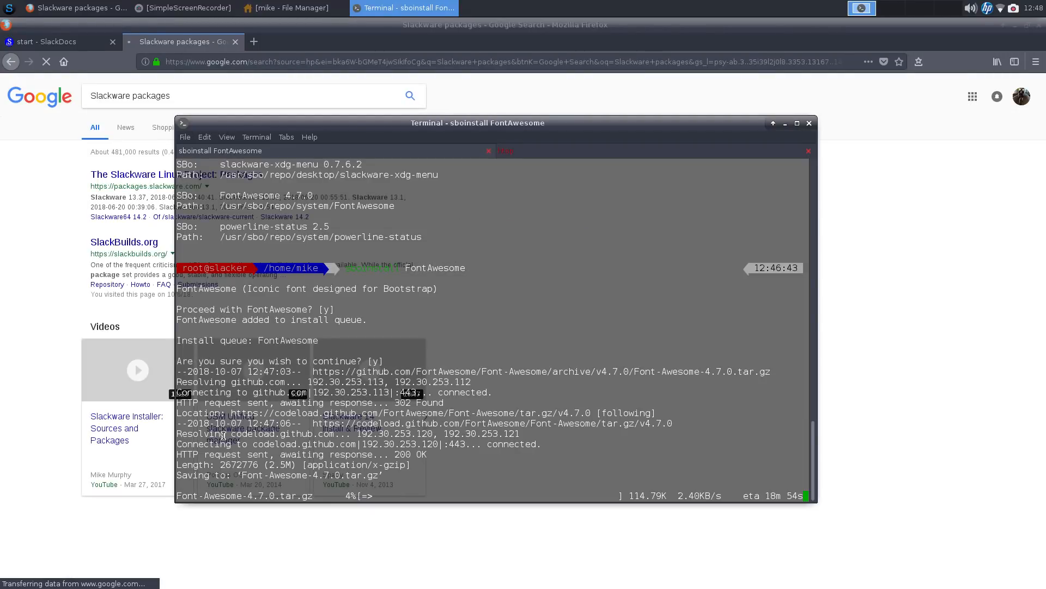
Step: Open the SlackBuilds.org result and return to the terminal running the download
click(71, 7)
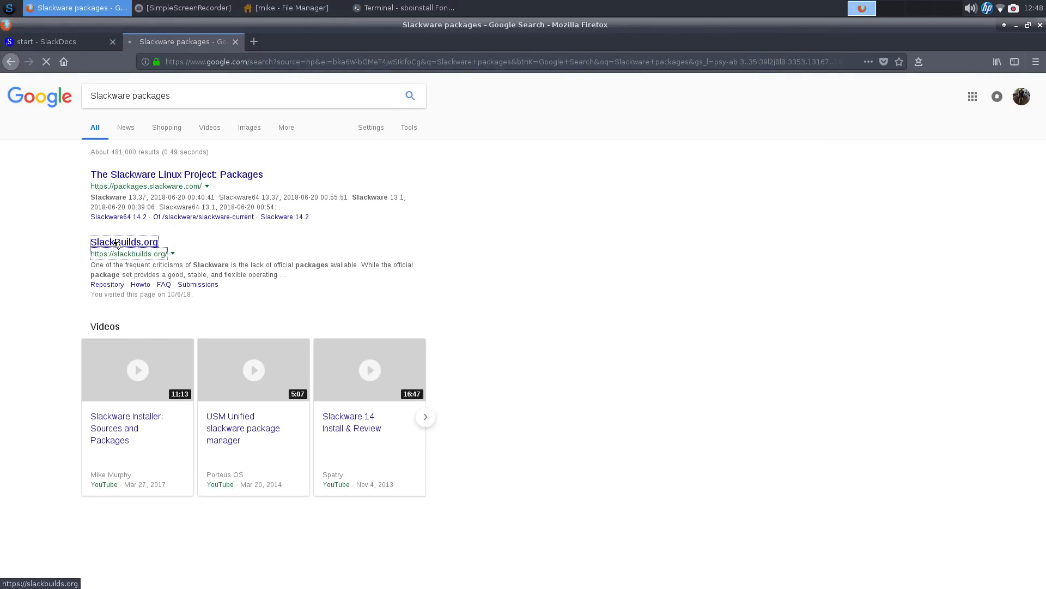
mouse_move(293, 7)
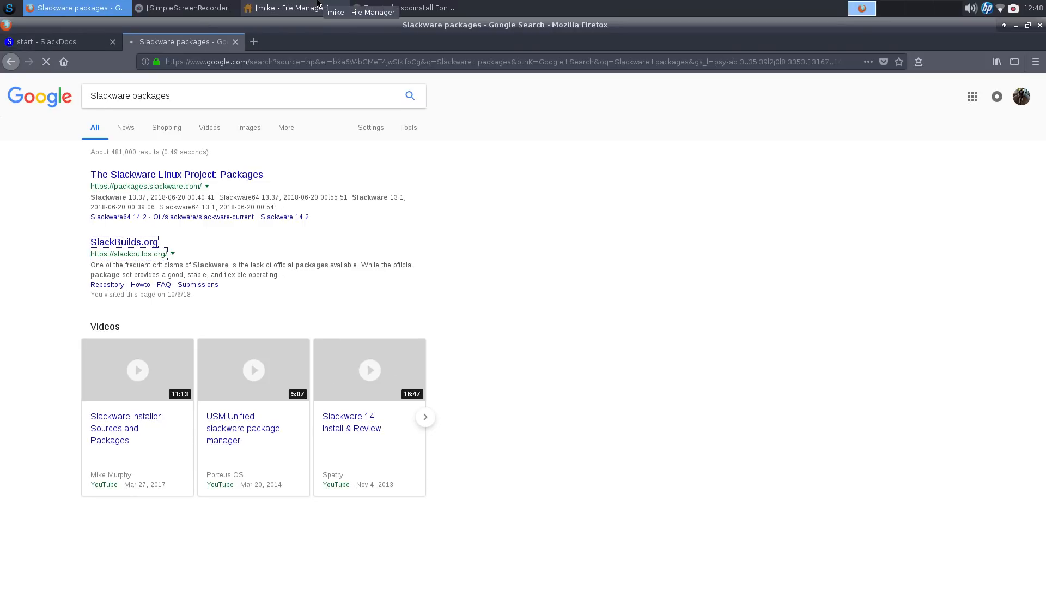
click(405, 6)
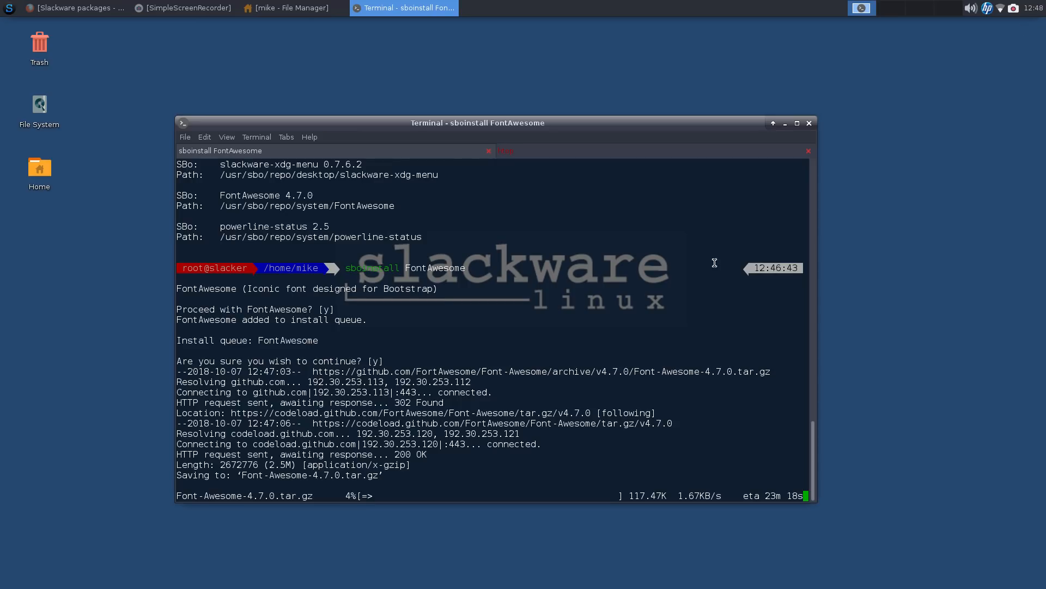
mouse_move(456, 196)
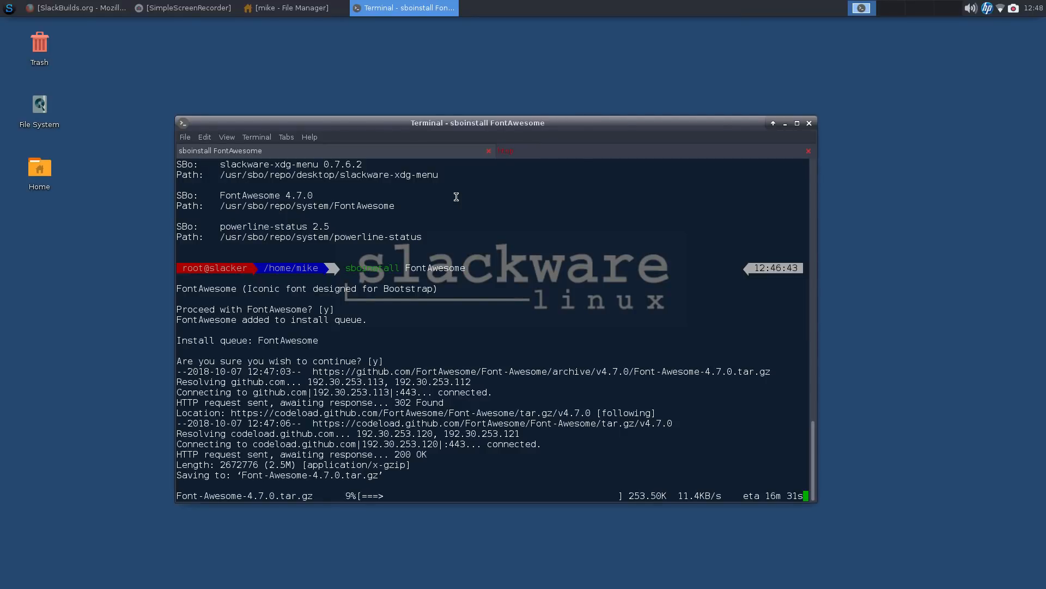
mouse_move(553, 159)
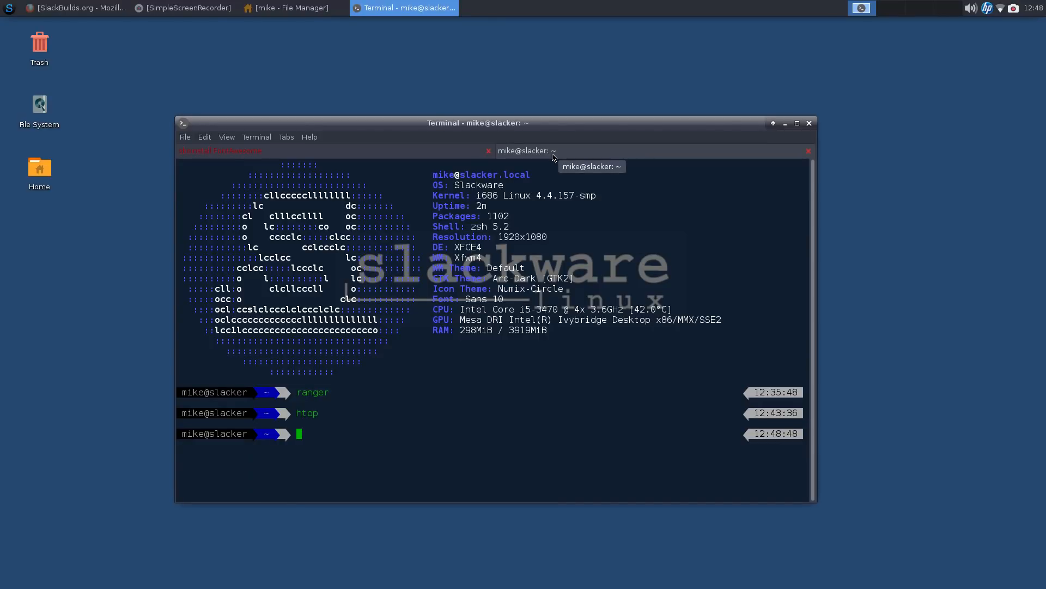
Step: Open /etc/slackpkg/mirrors in vim in the new terminal tab
text(vim /etc/)
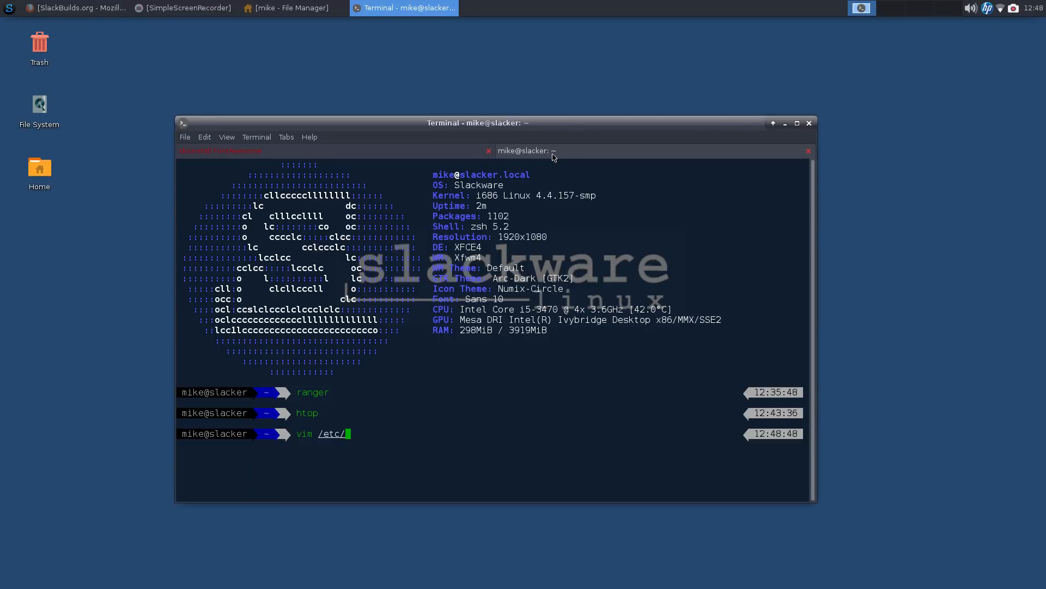
text(slack)
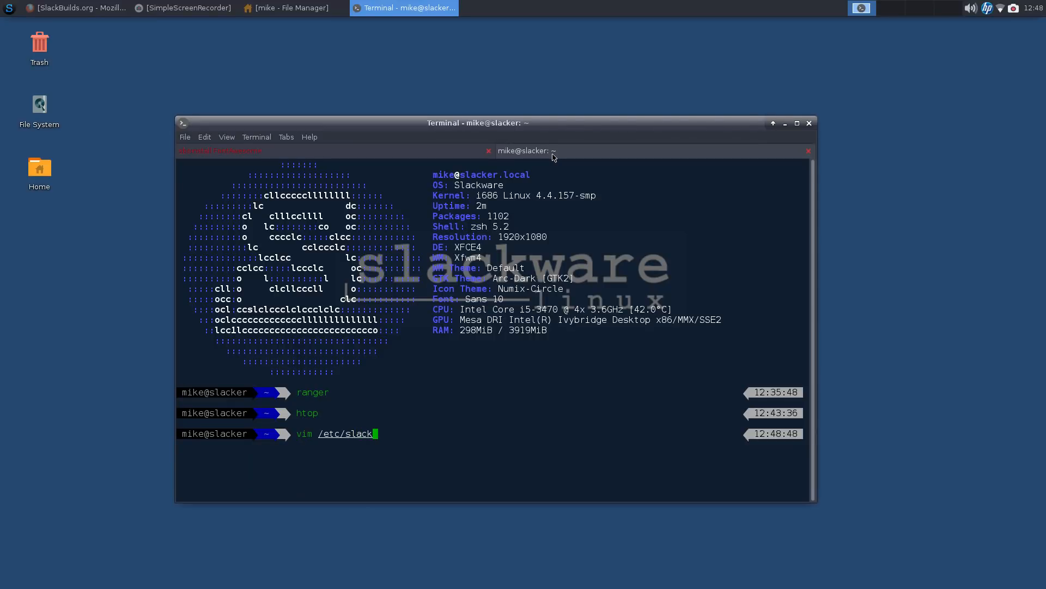
text(pkg)
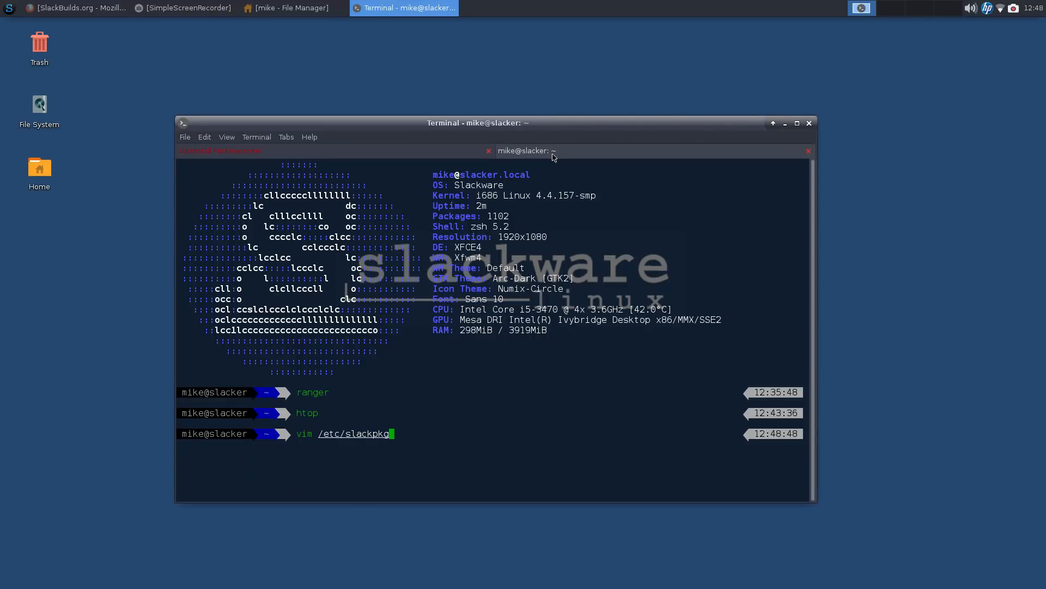
text(/)
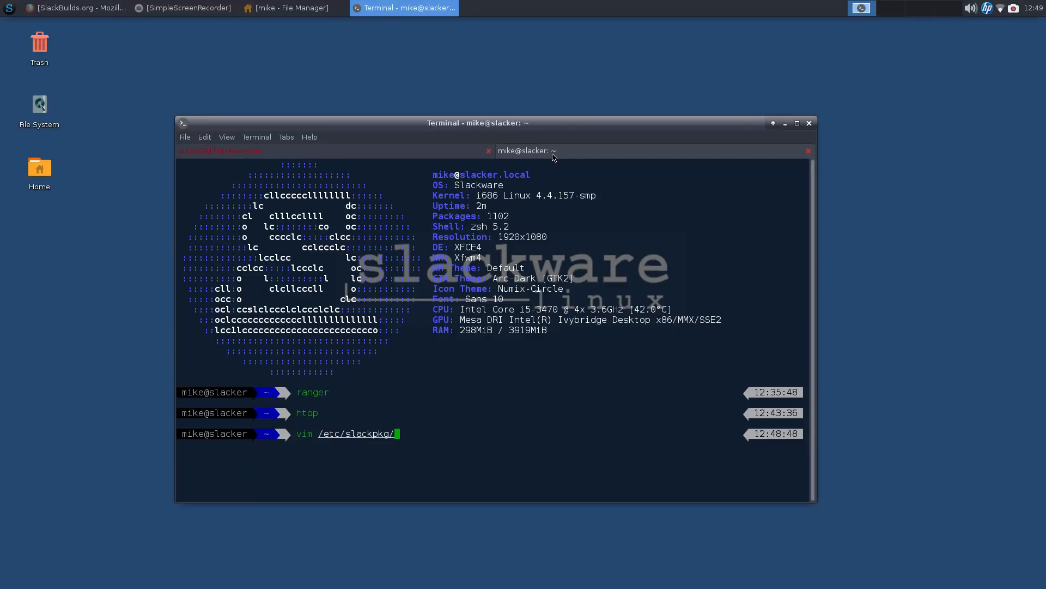
text(mirrors)
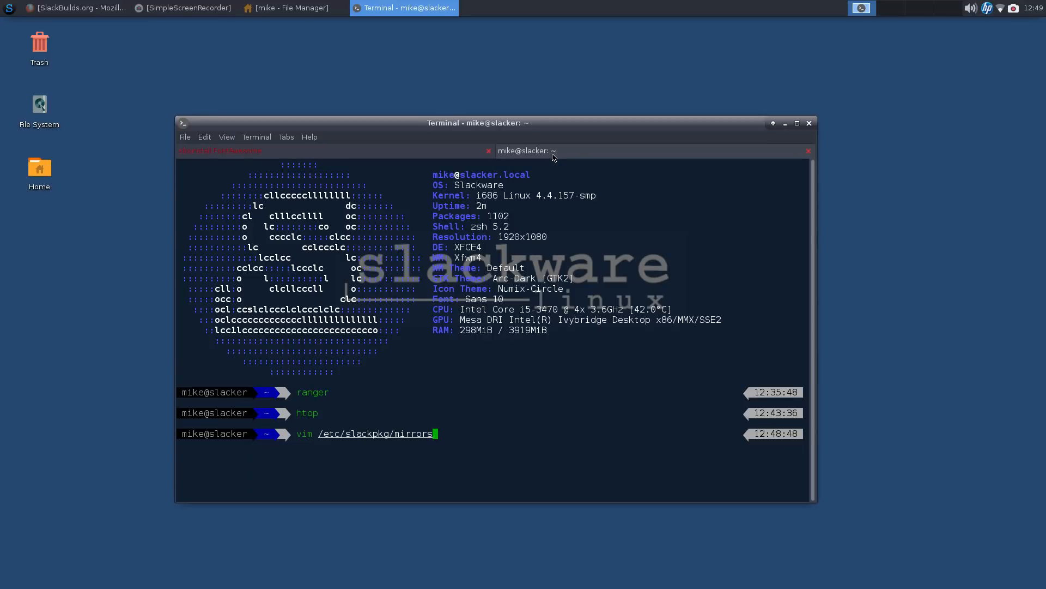
key(Return)
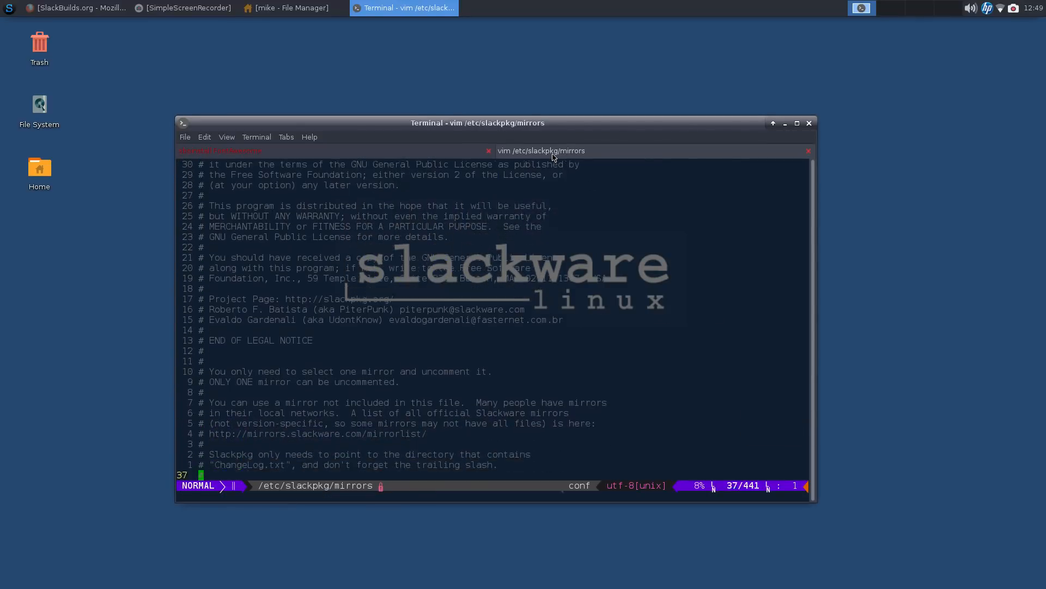
Step: Search for /United States to jump to the US slackware-current mirror entries
scroll(down, 3)
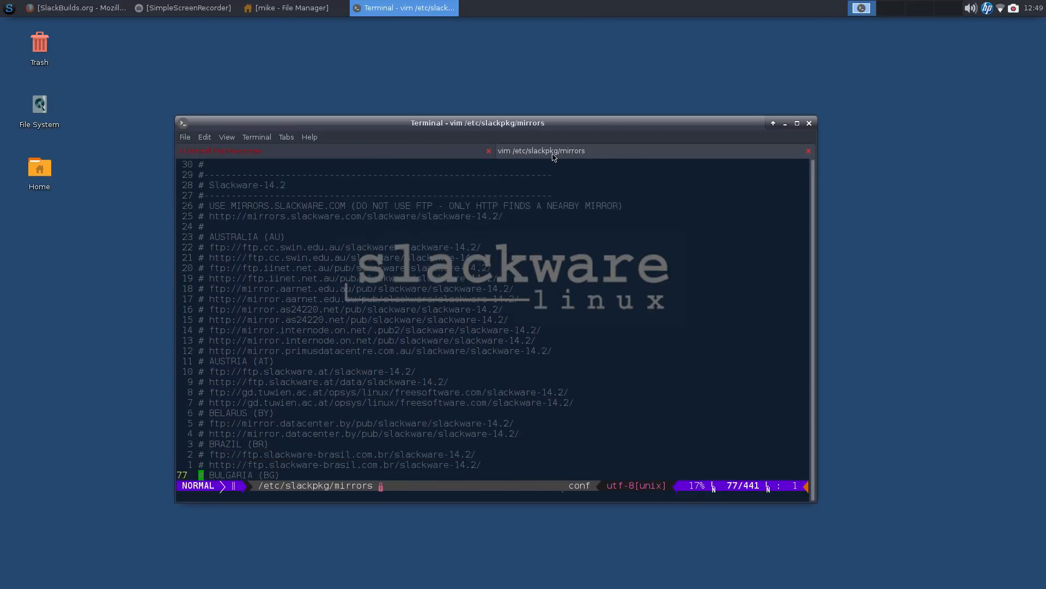
scroll(down, 3)
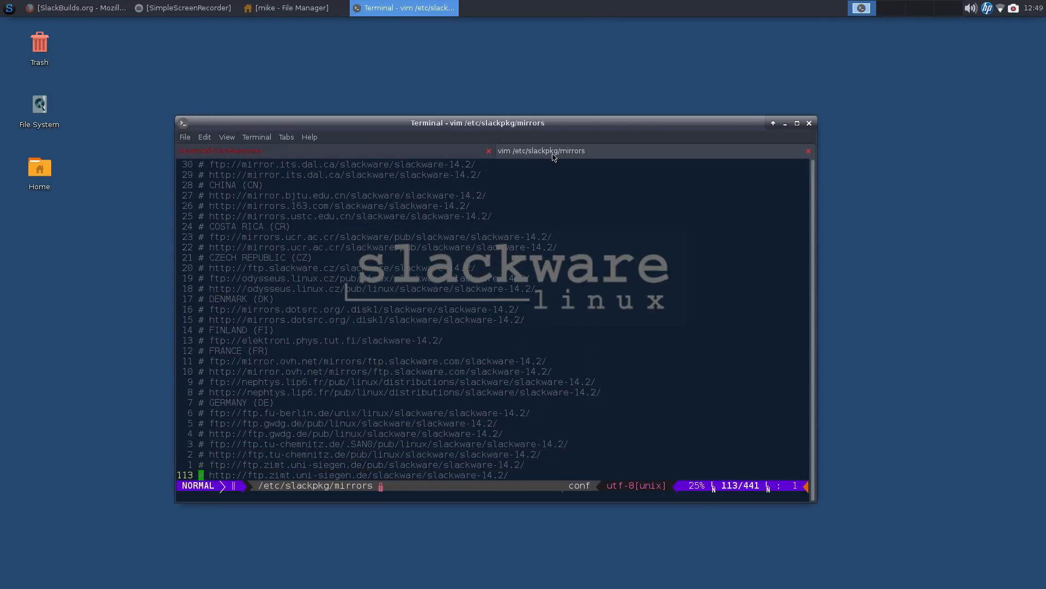
text(/United)
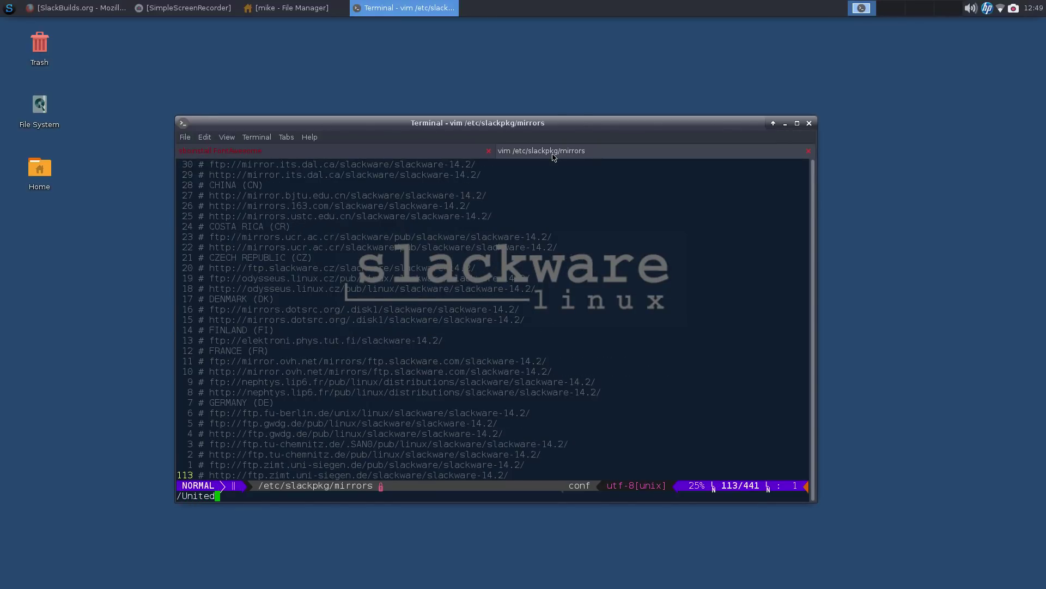
text(States)
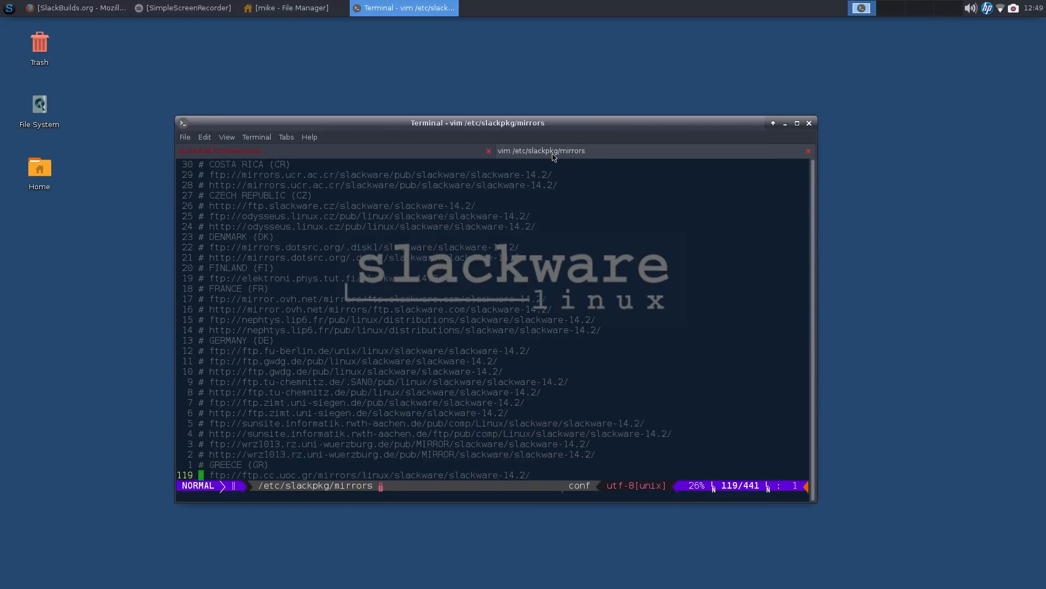
scroll(down, 3)
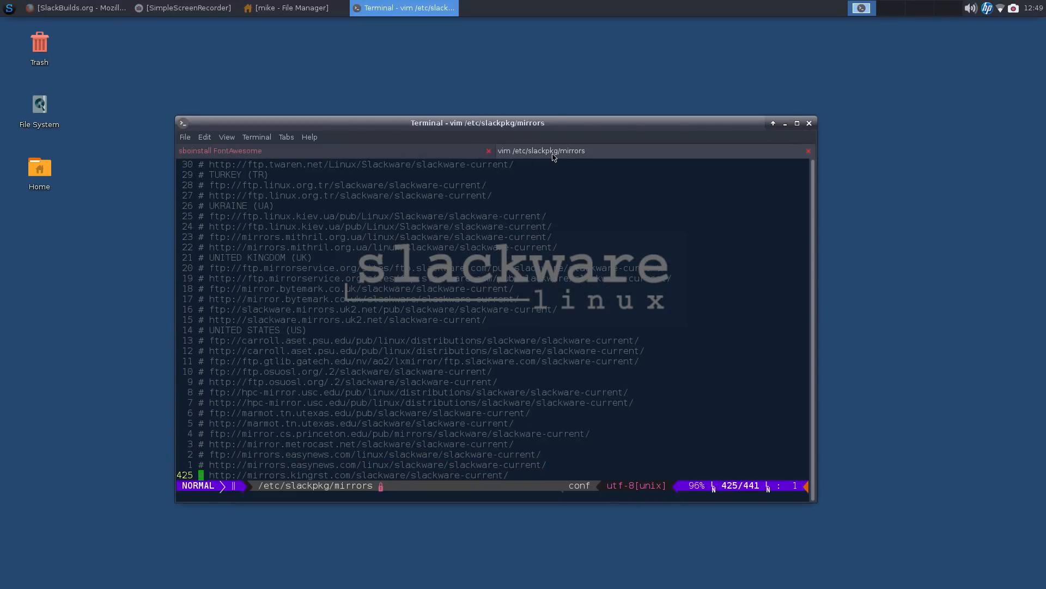
scroll(down, 3)
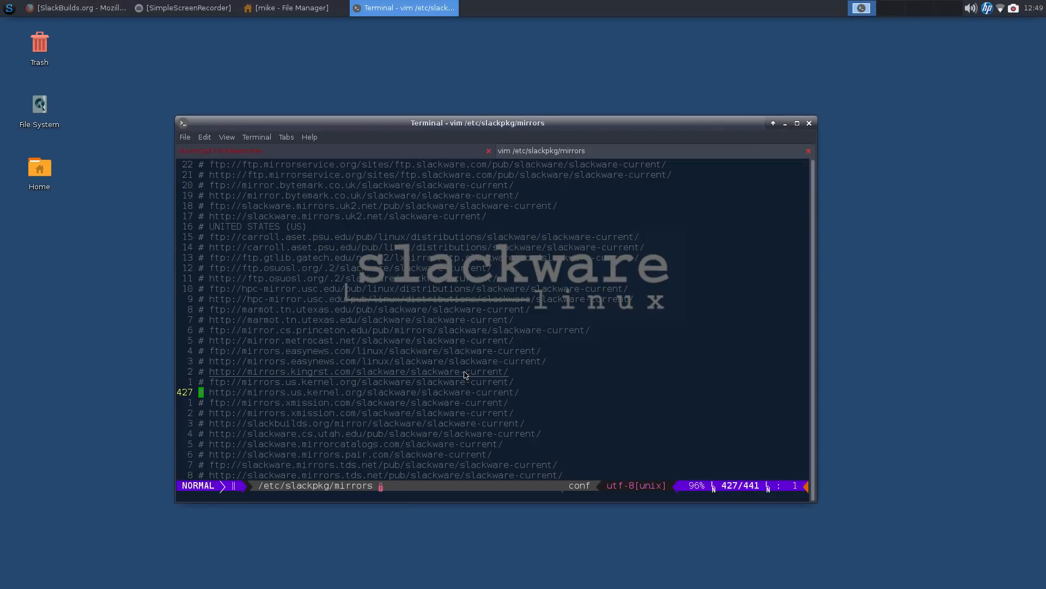
mouse_move(502, 366)
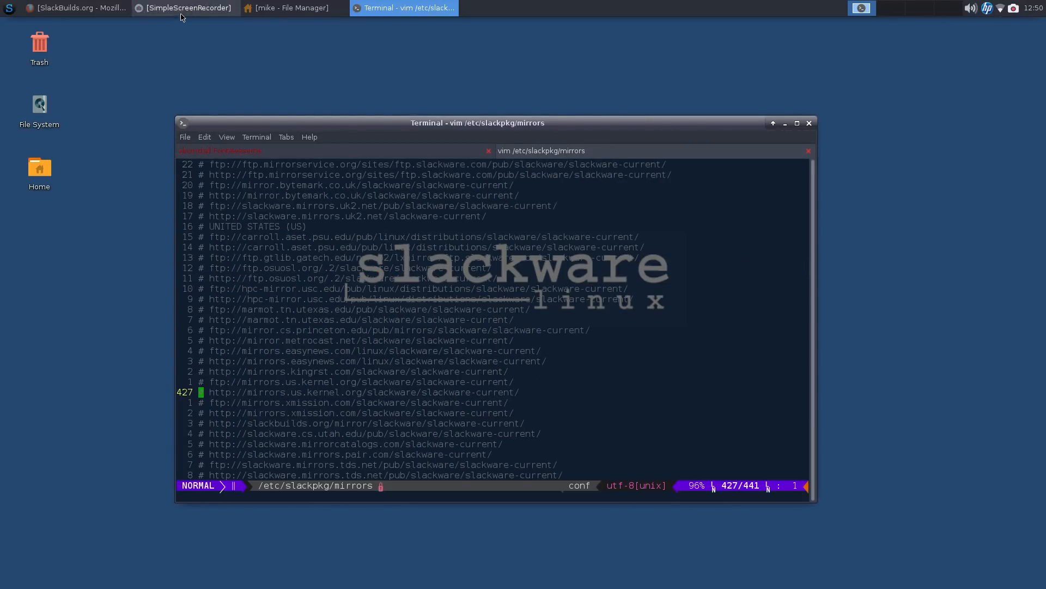
Step: Search the SlackBuilds.org 14.2 repository for Font Awesome, which returns no results
click(76, 9)
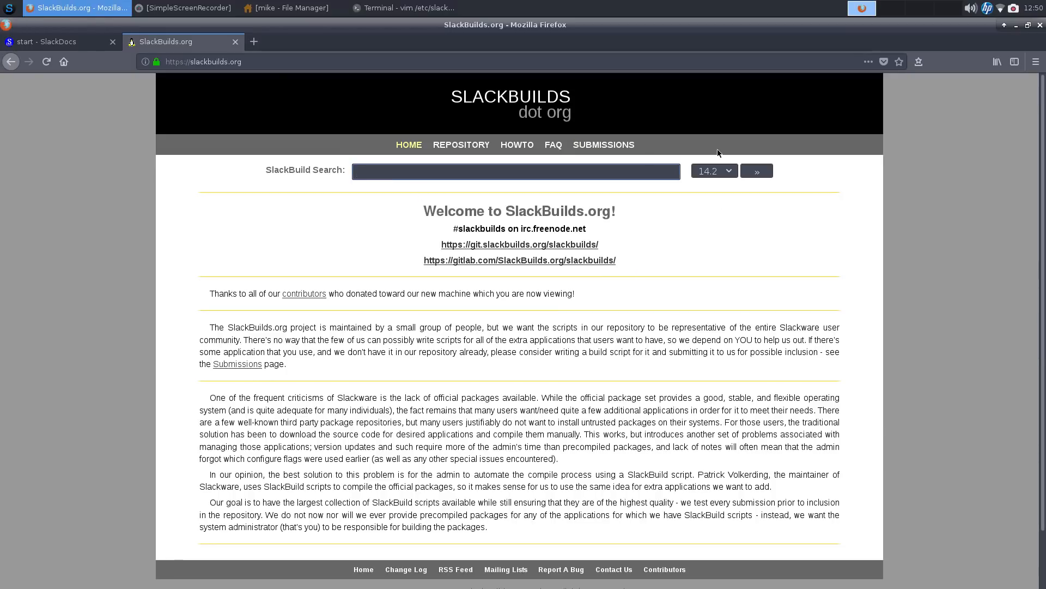
click(714, 170)
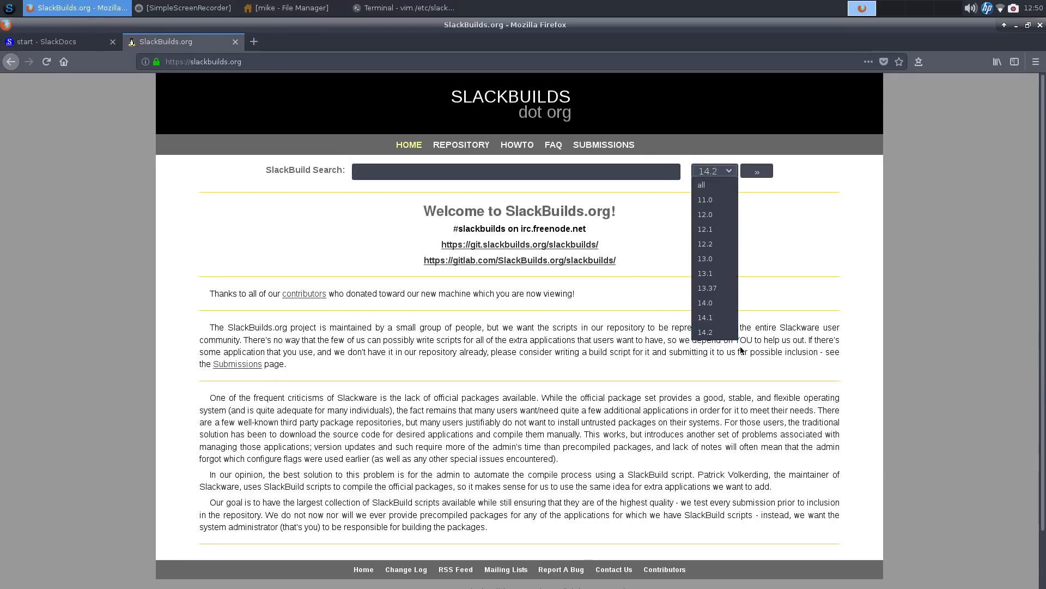
mouse_move(719, 331)
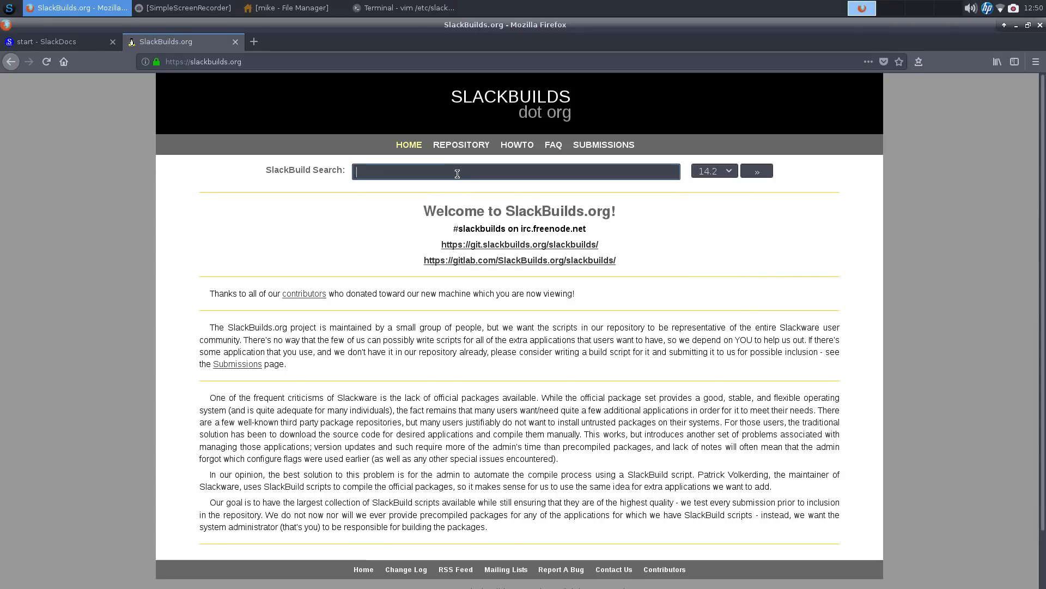
text(Font Awesome)
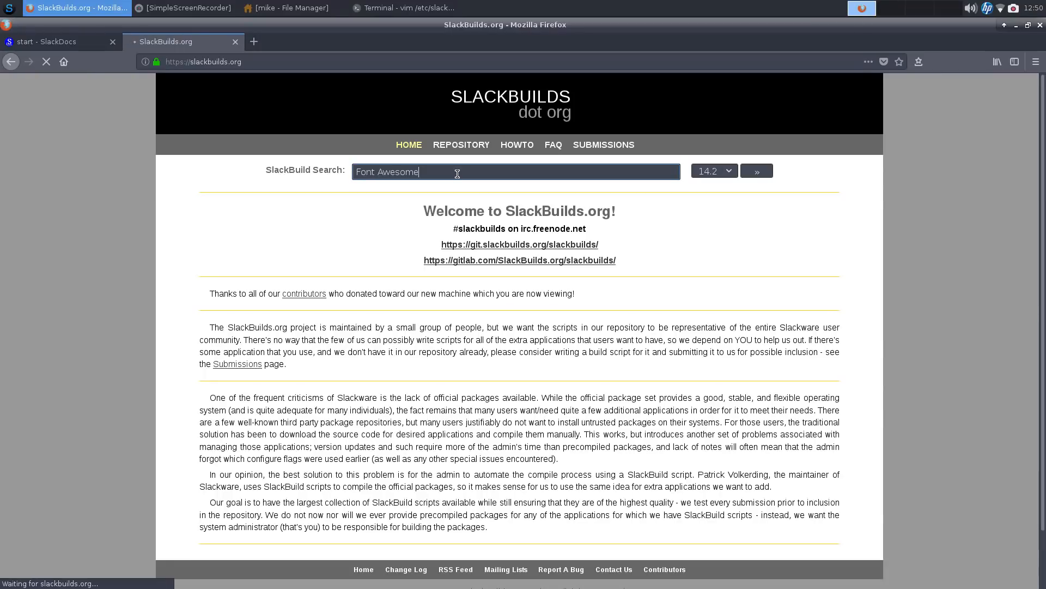
click(757, 170)
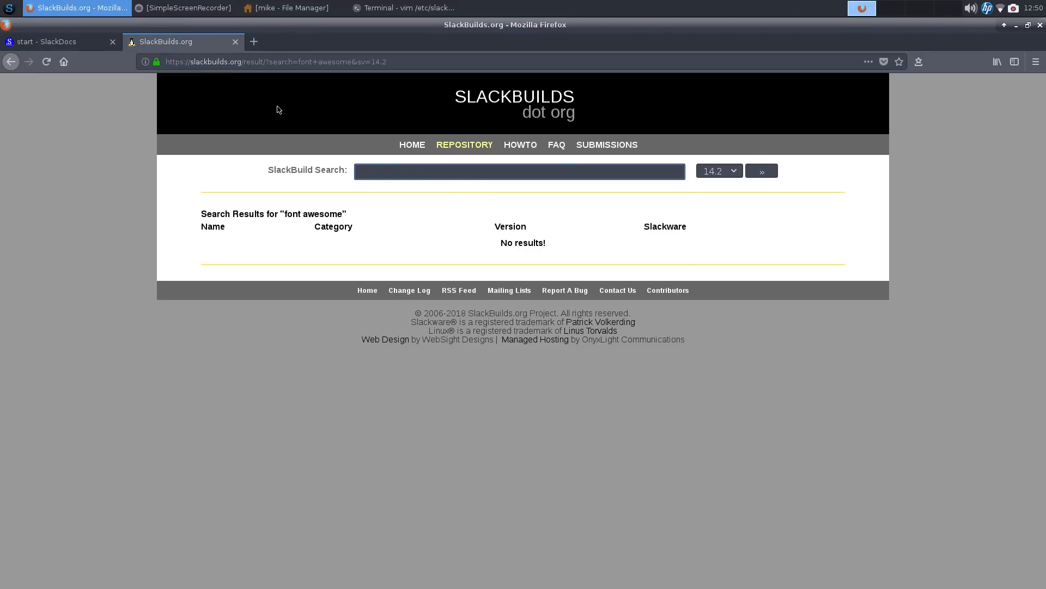
mouse_move(484, 209)
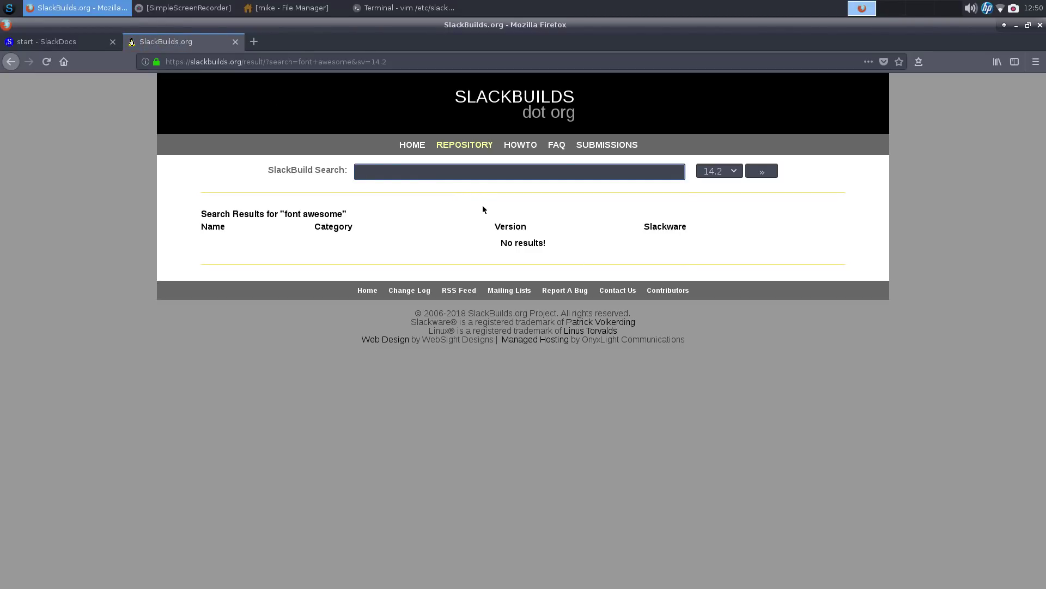
Step: Search for kdenlive and open the kdenlive build page from the Multimedia results
click(518, 171)
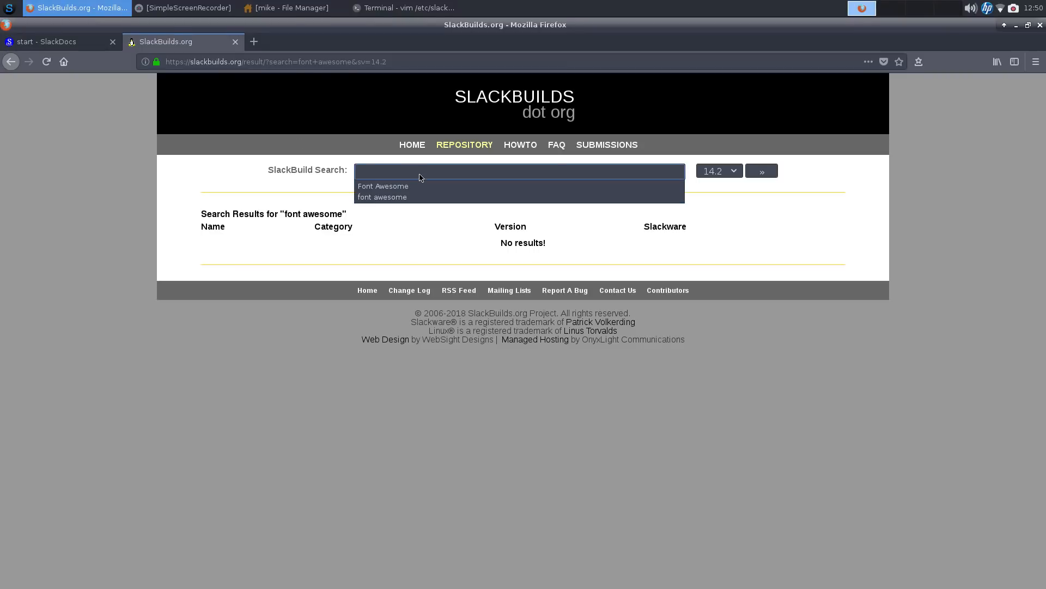
text(kden)
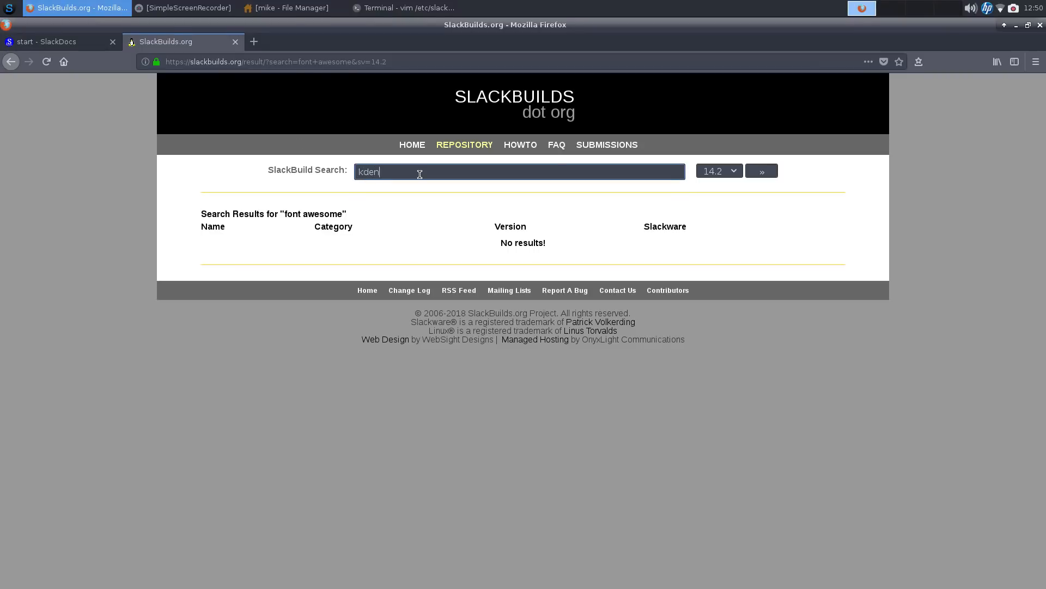
text(live)
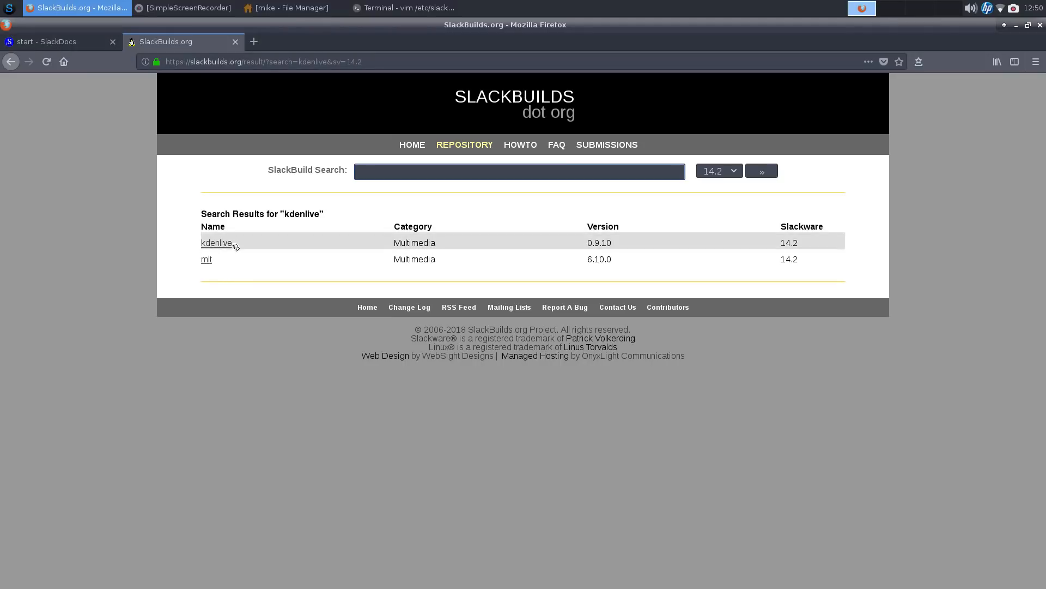
click(216, 242)
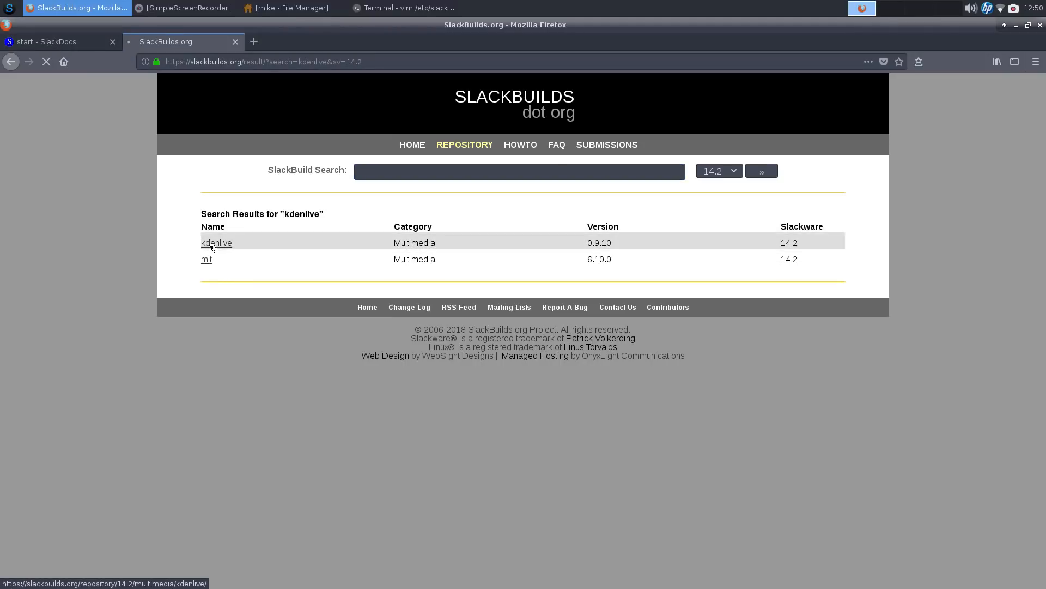
click(216, 242)
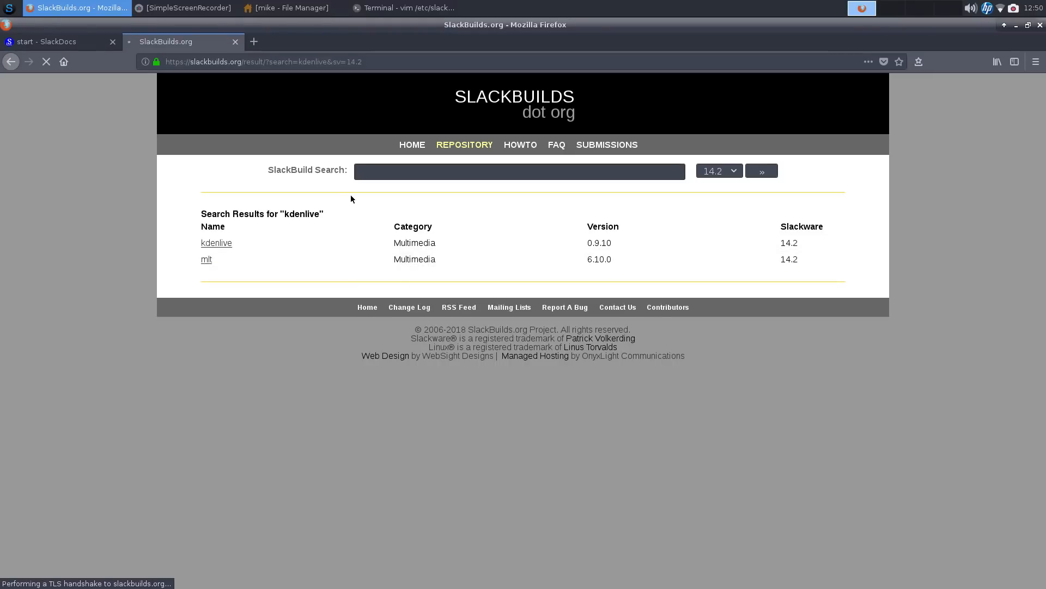
mouse_move(615, 321)
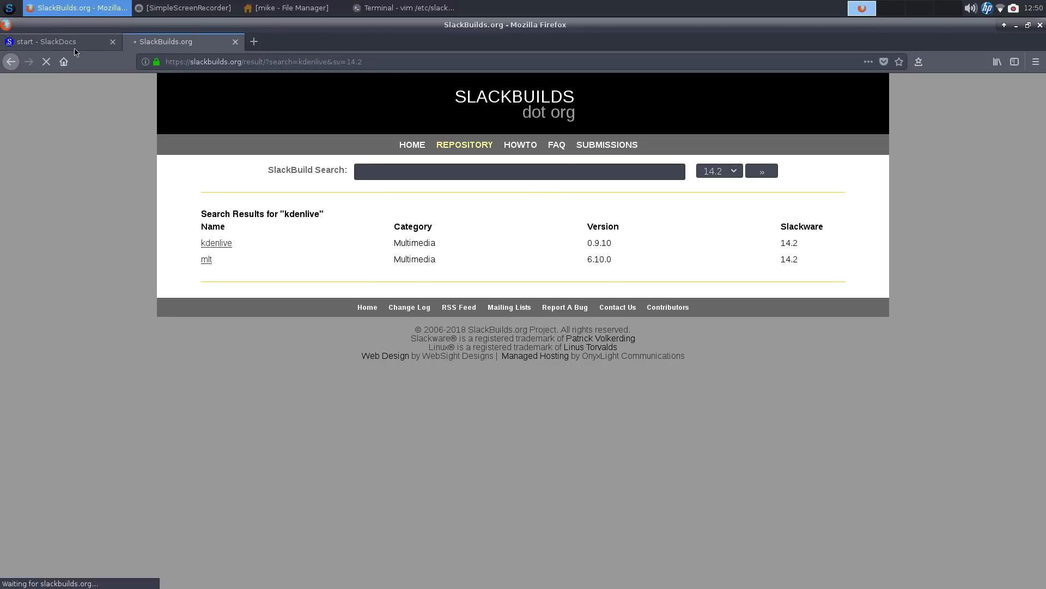
Step: Switch to the SlackDocs tab showing the Slackware Documentation Project start page
click(53, 41)
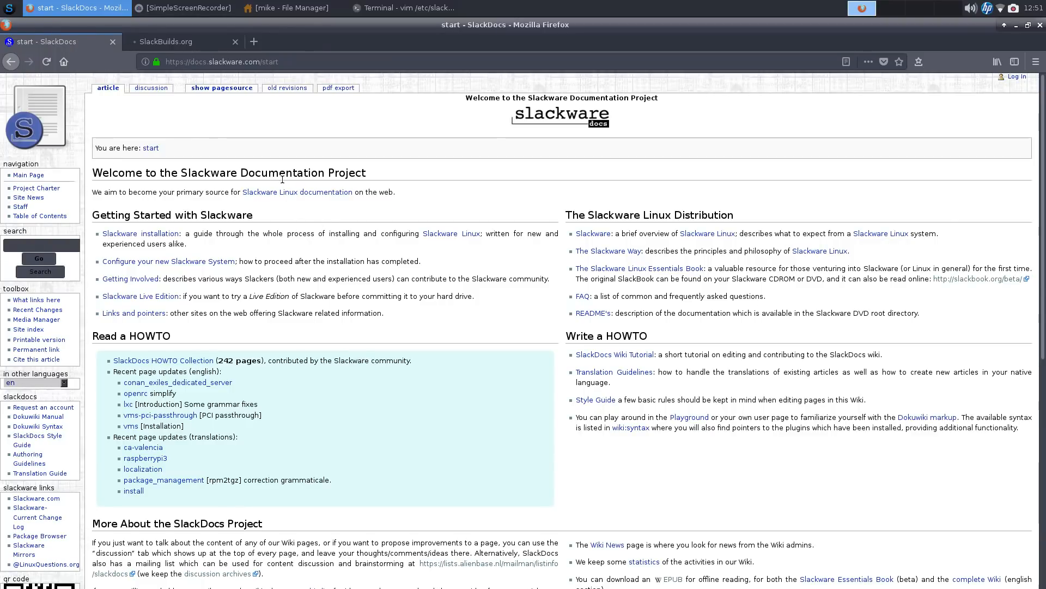
mouse_move(284, 183)
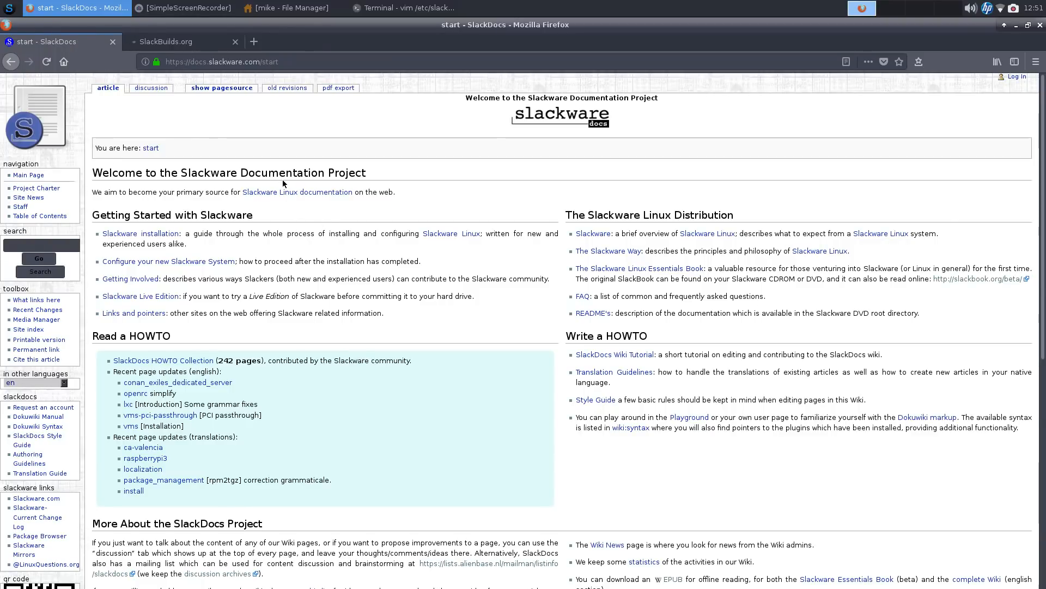
mouse_move(389, 303)
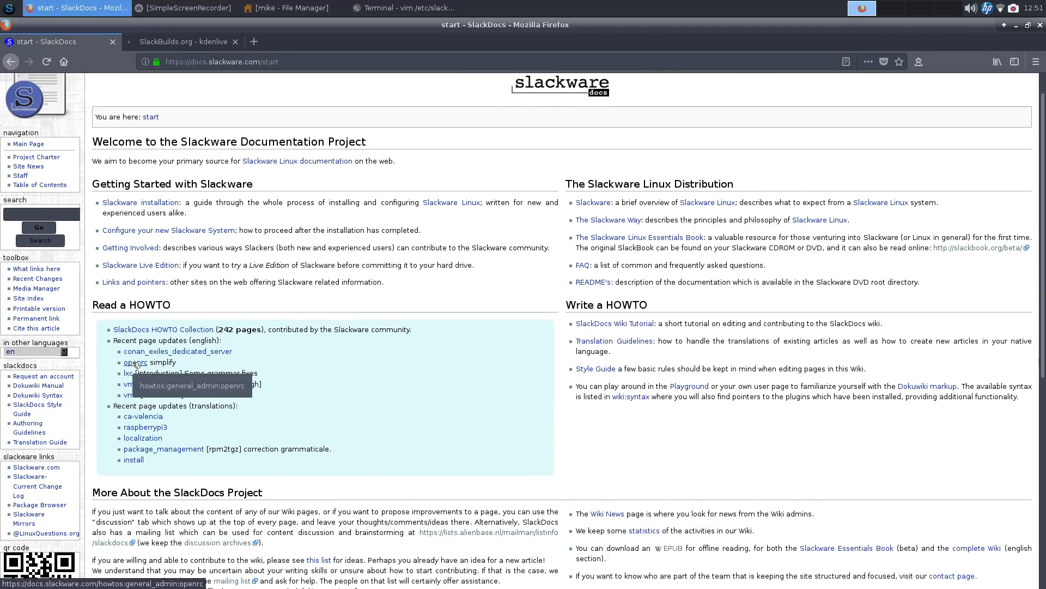
mouse_move(636, 200)
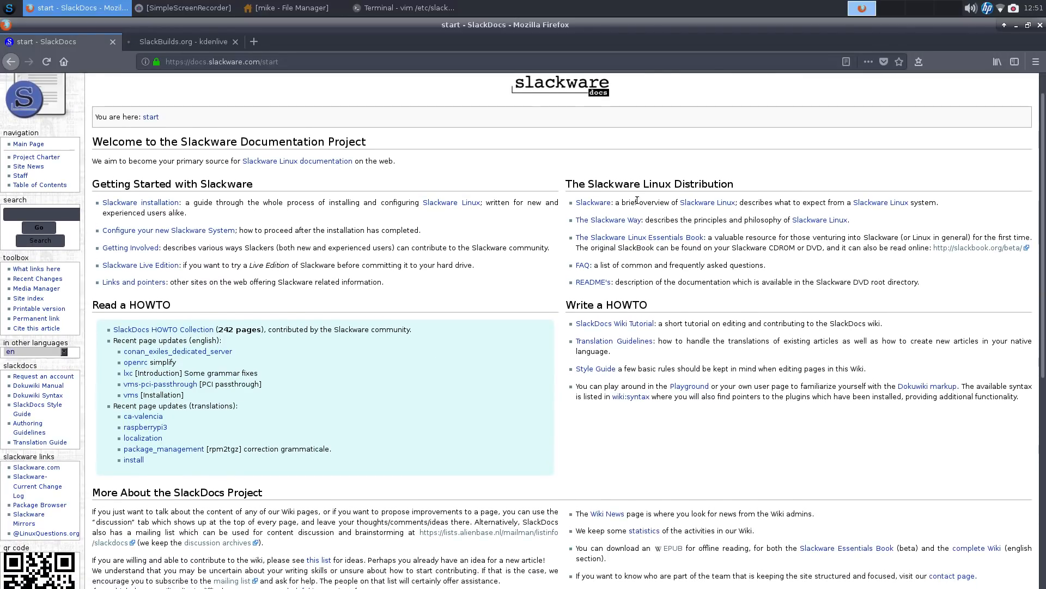
mouse_move(605, 206)
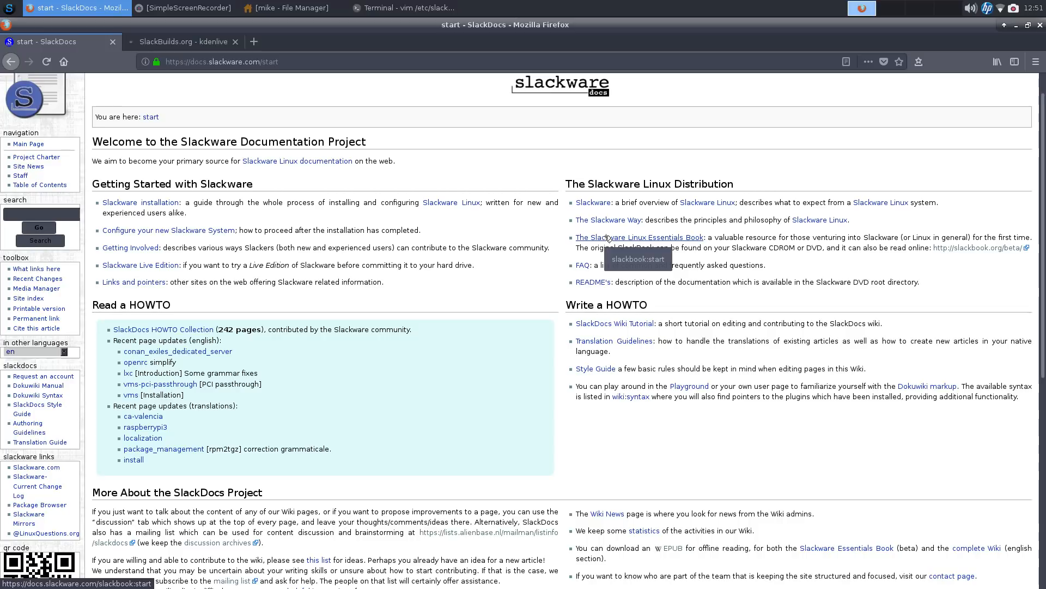
mouse_move(127, 227)
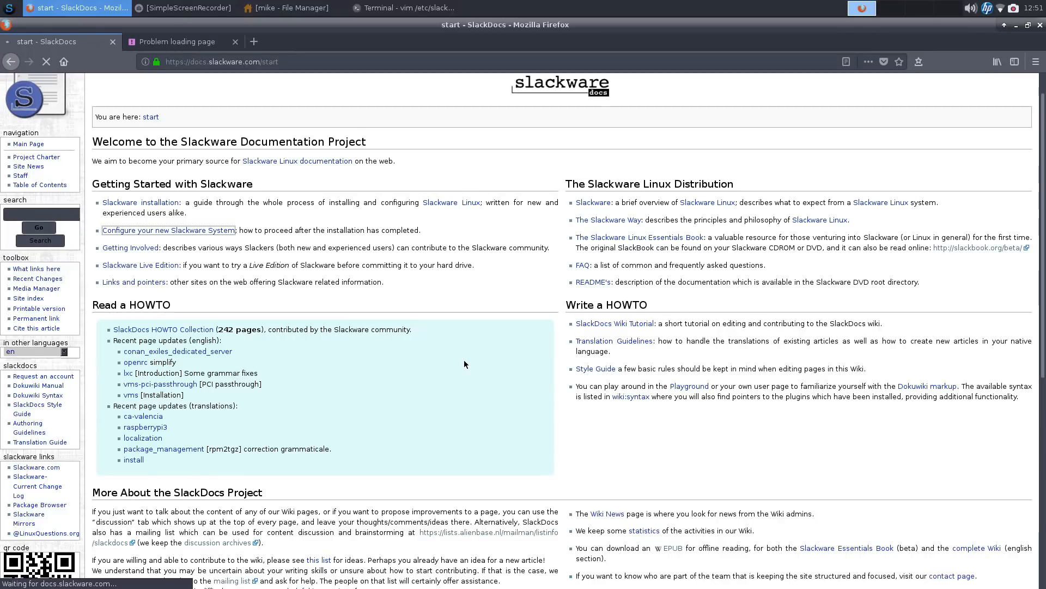
Step: Open 'Configure your new Slackware System' and scroll to its slackpkg mirror and update sections
click(161, 230)
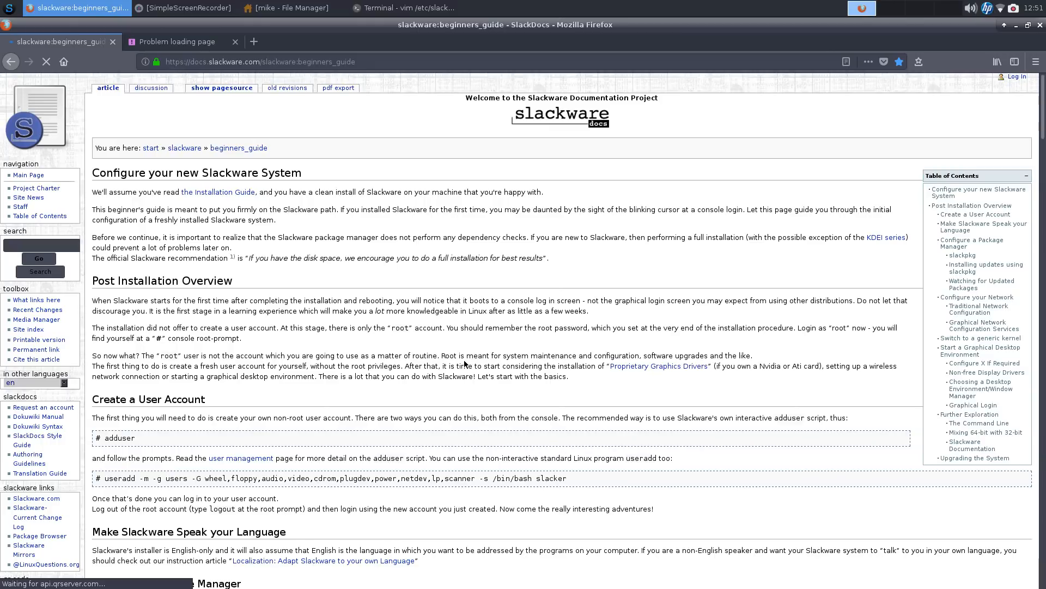
scroll(down, 3)
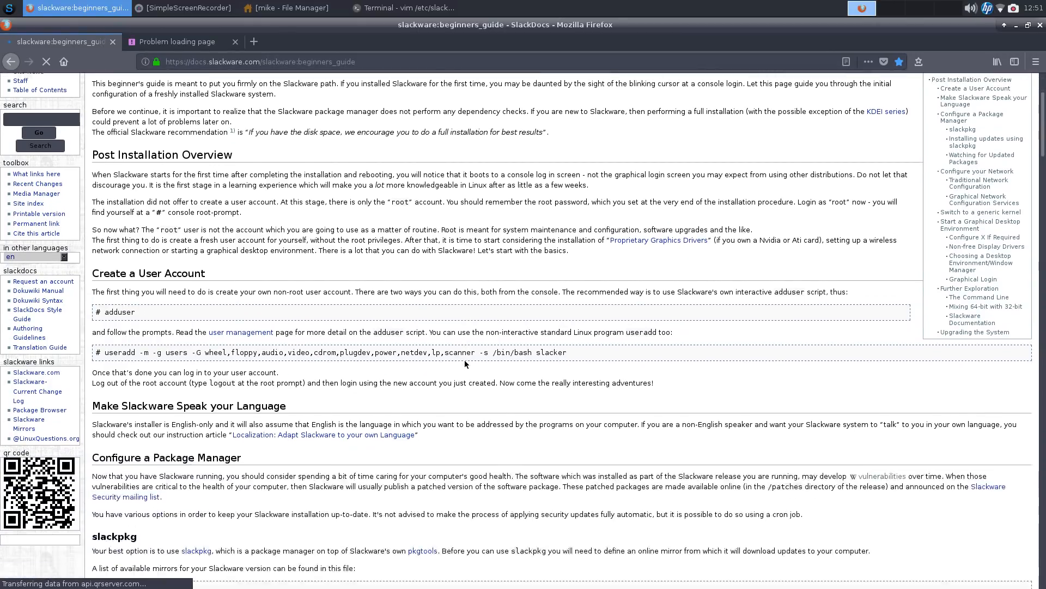
scroll(down, 3)
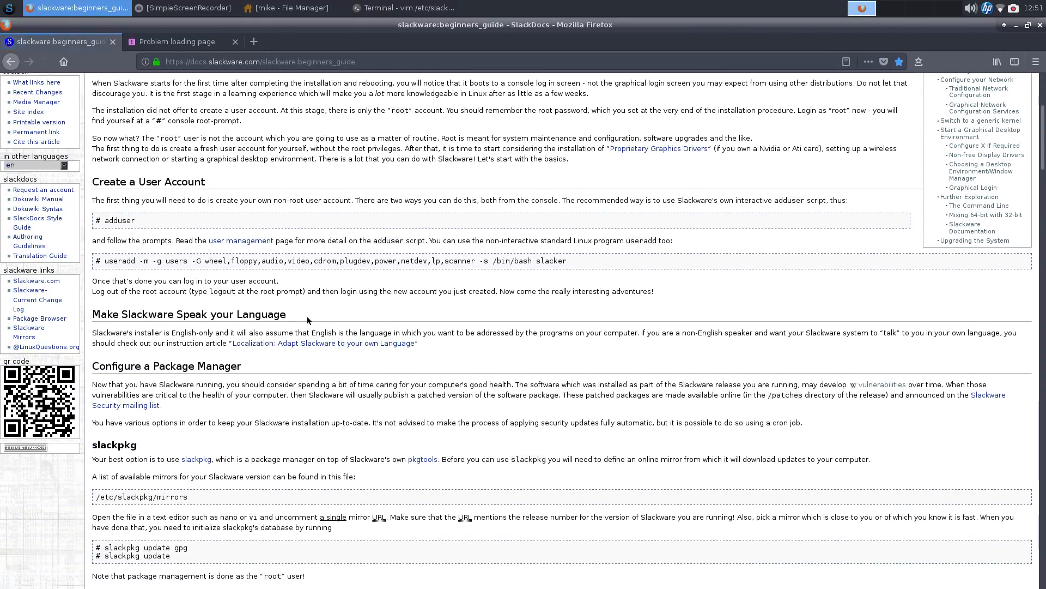
scroll(down, 3)
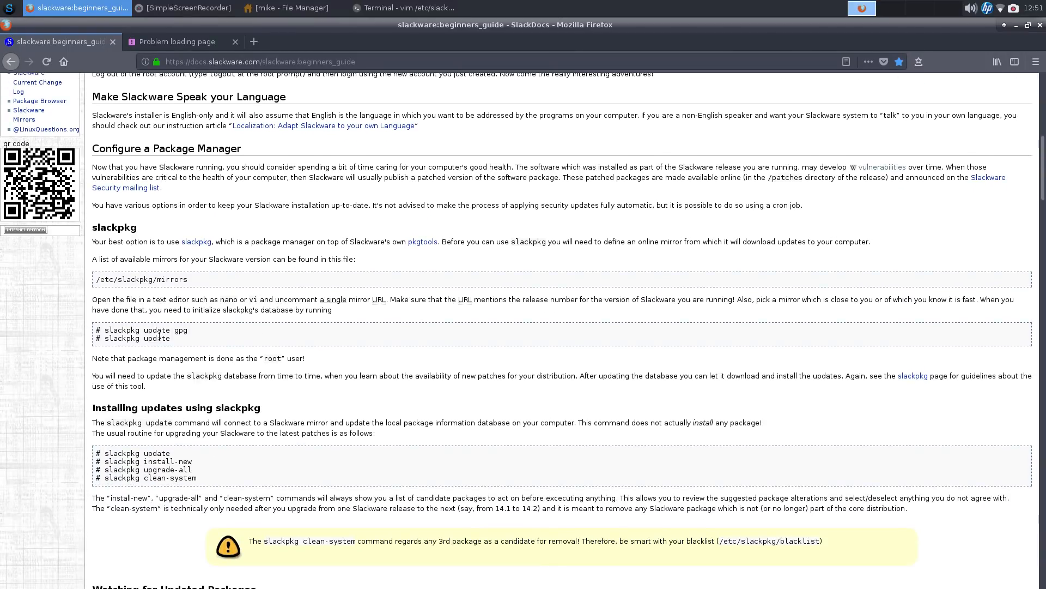
mouse_move(196, 335)
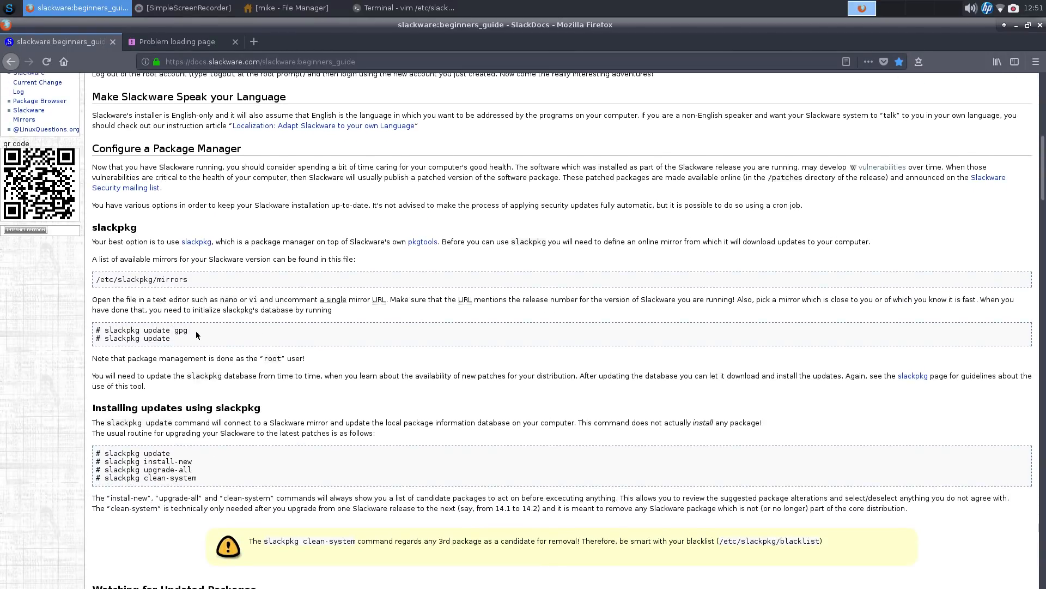
scroll(down, 3)
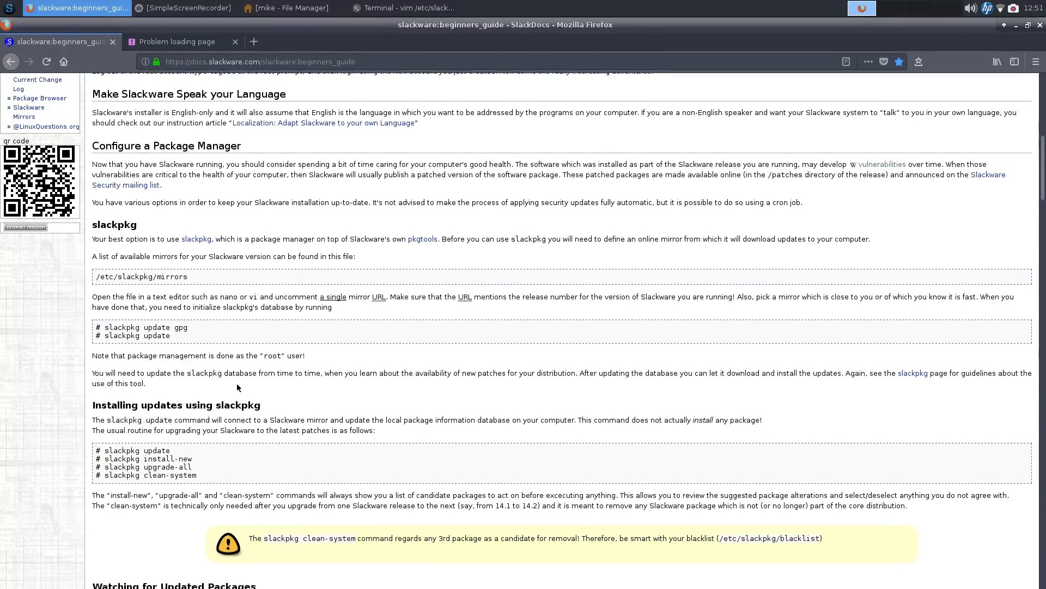
scroll(down, 3)
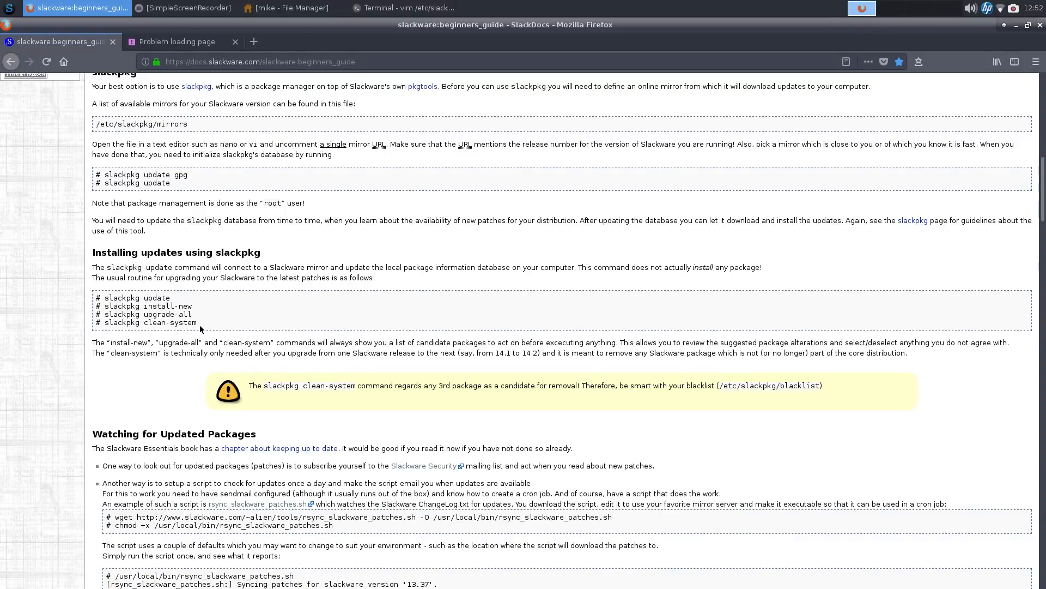
scroll(down, 3)
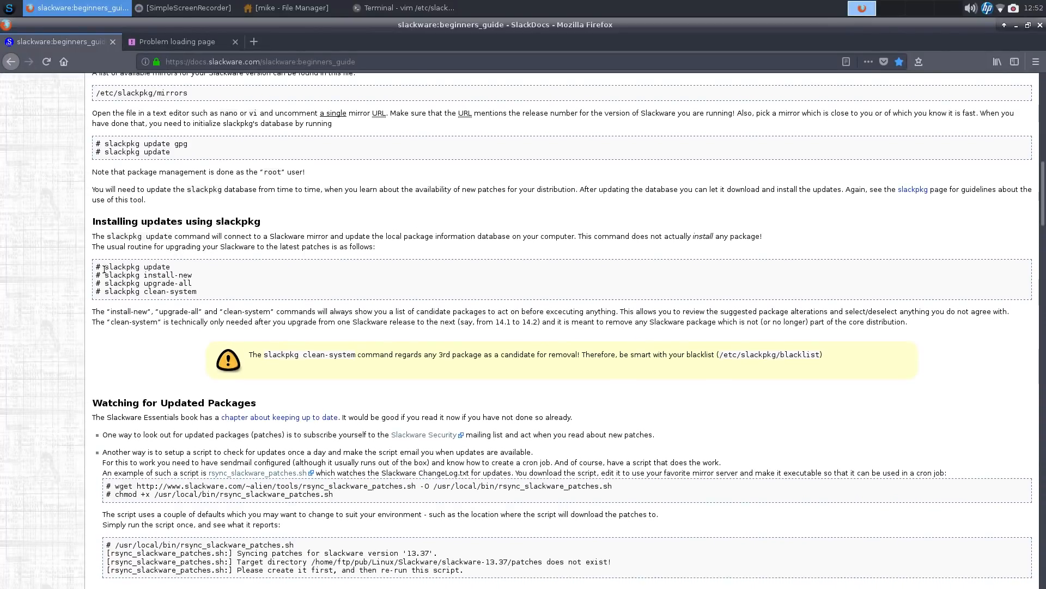
mouse_move(224, 277)
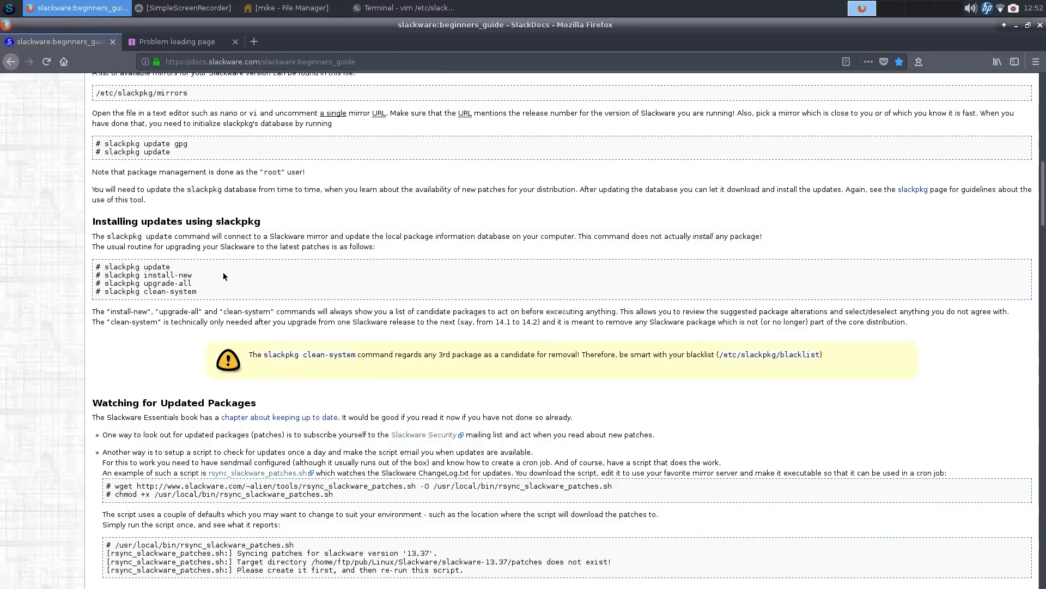
mouse_move(298, 304)
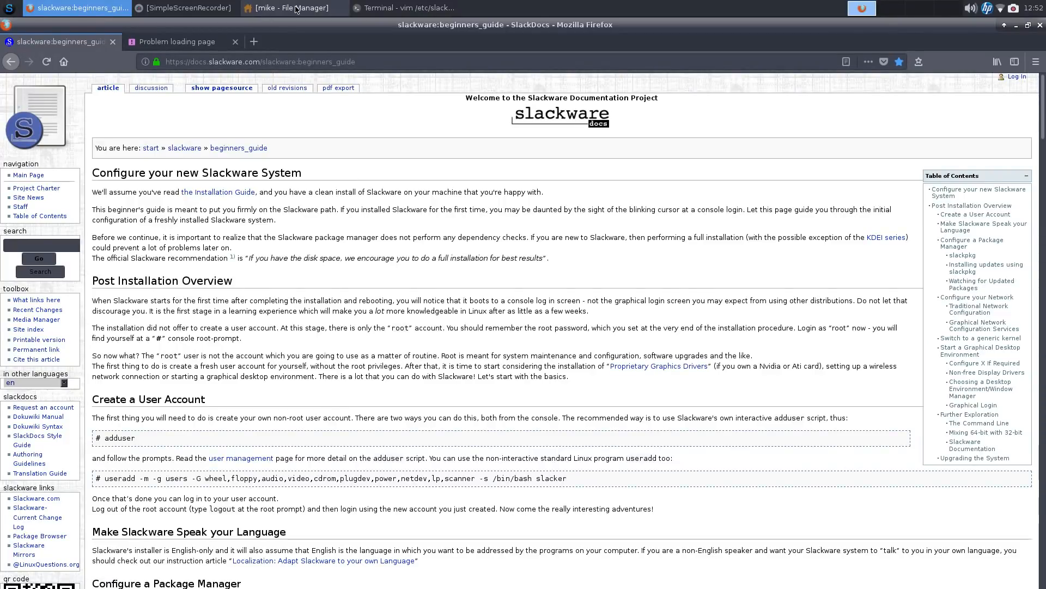
mouse_move(295, 9)
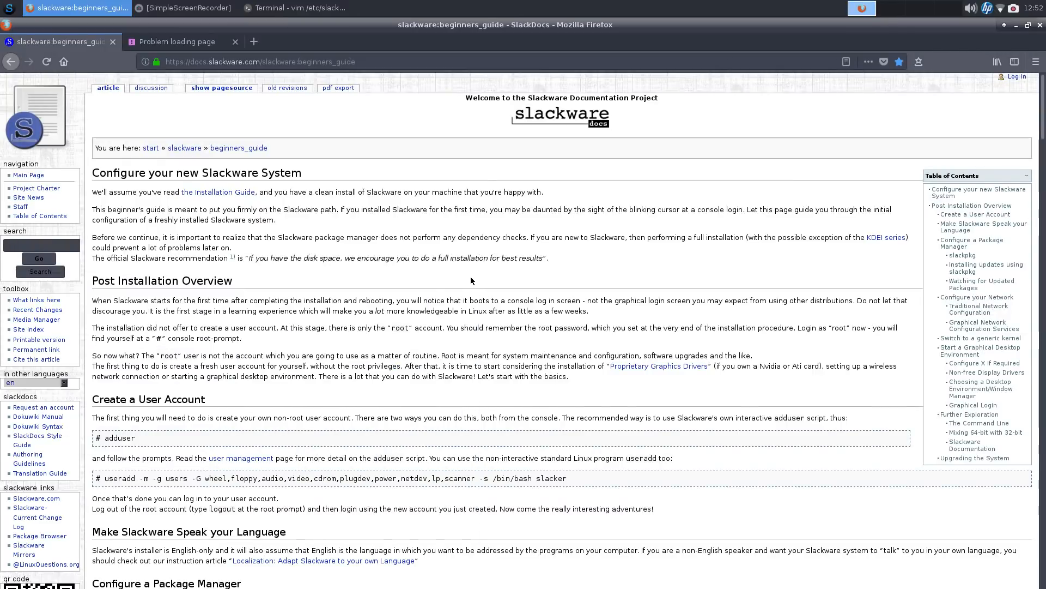
scroll(down, 3)
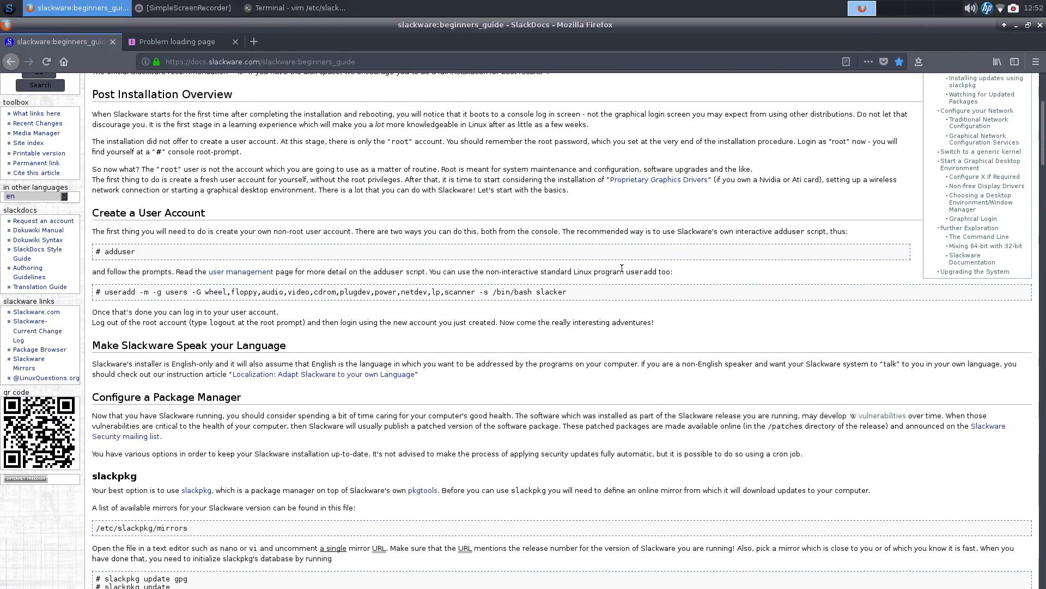
scroll(down, 3)
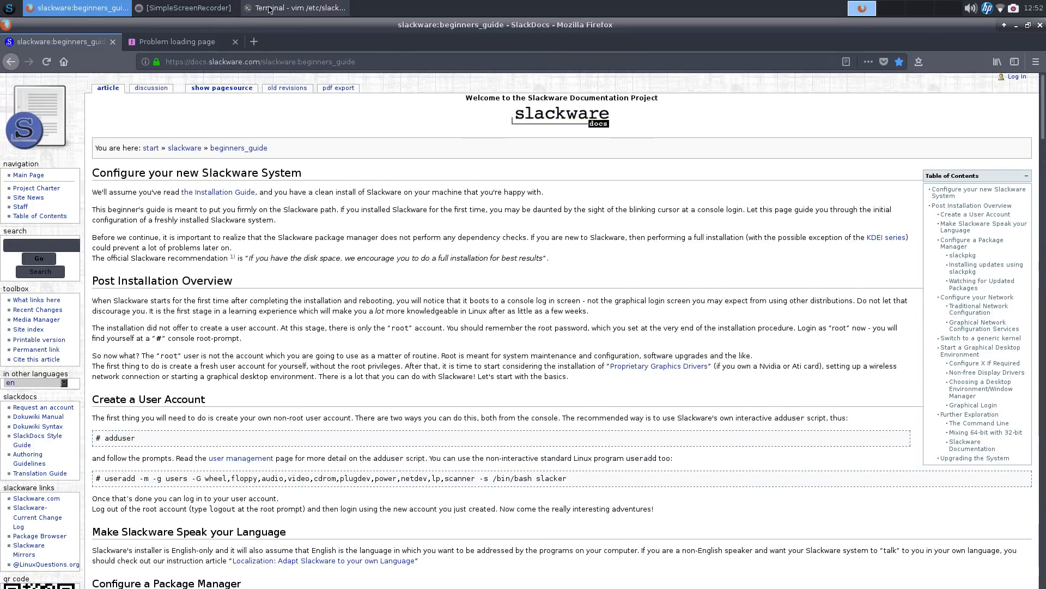
Step: Raise the Terminal window to watch the FontAwesome 4.7.0 tarball download progress
click(299, 9)
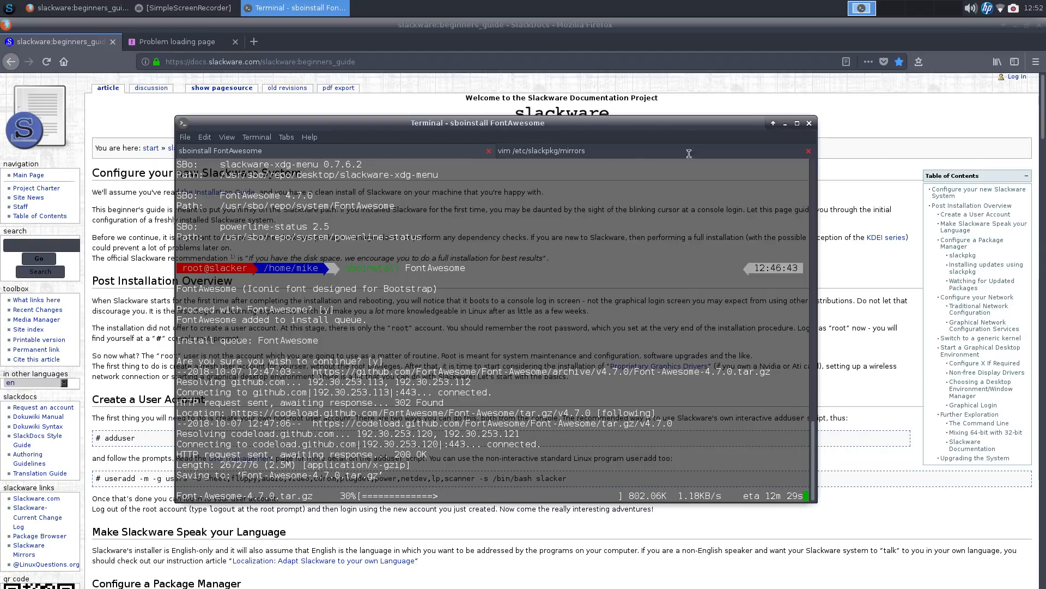
mouse_move(686, 191)
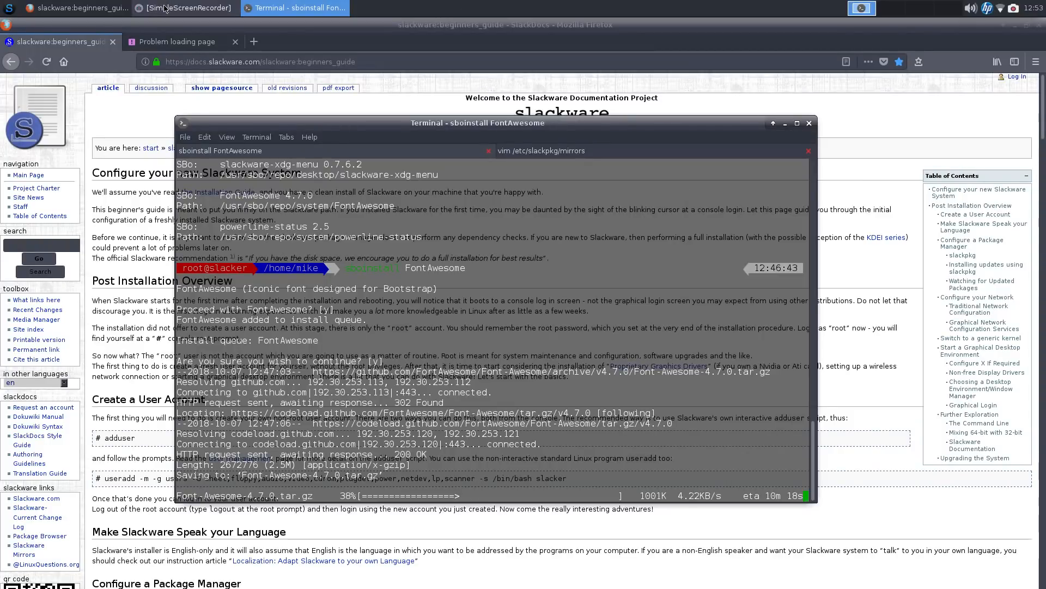
Step: Browse the XFCE Settings Manager, scrolling through its desktop settings categories
click(9, 8)
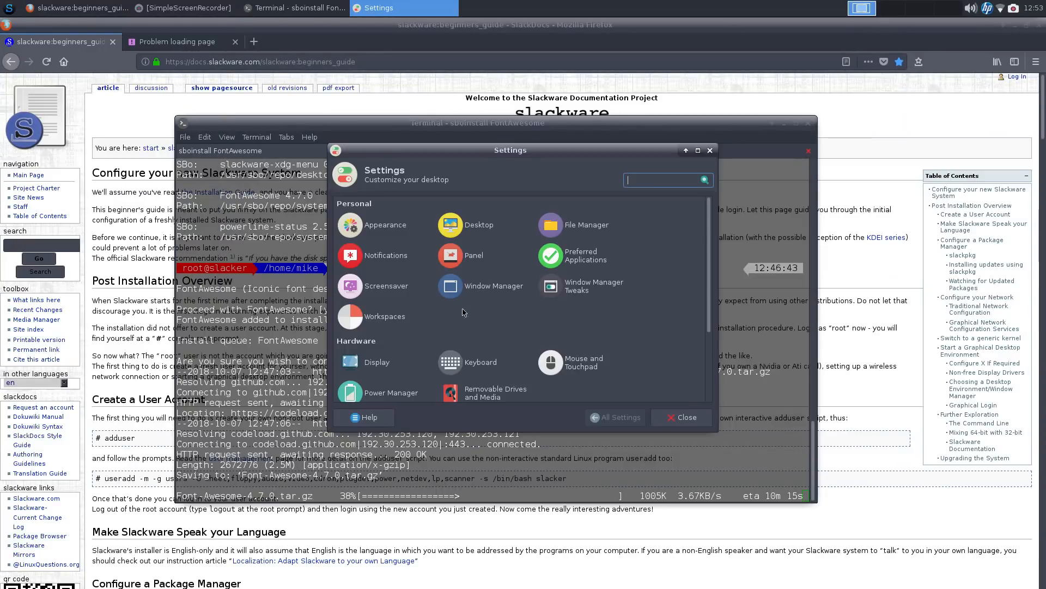
scroll(down, 3)
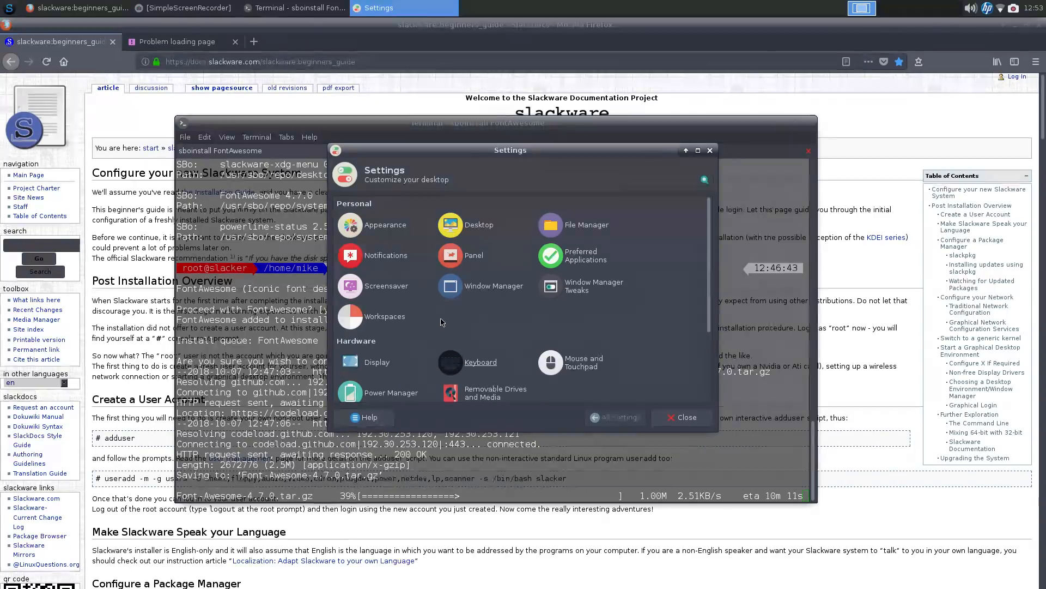
scroll(down, 3)
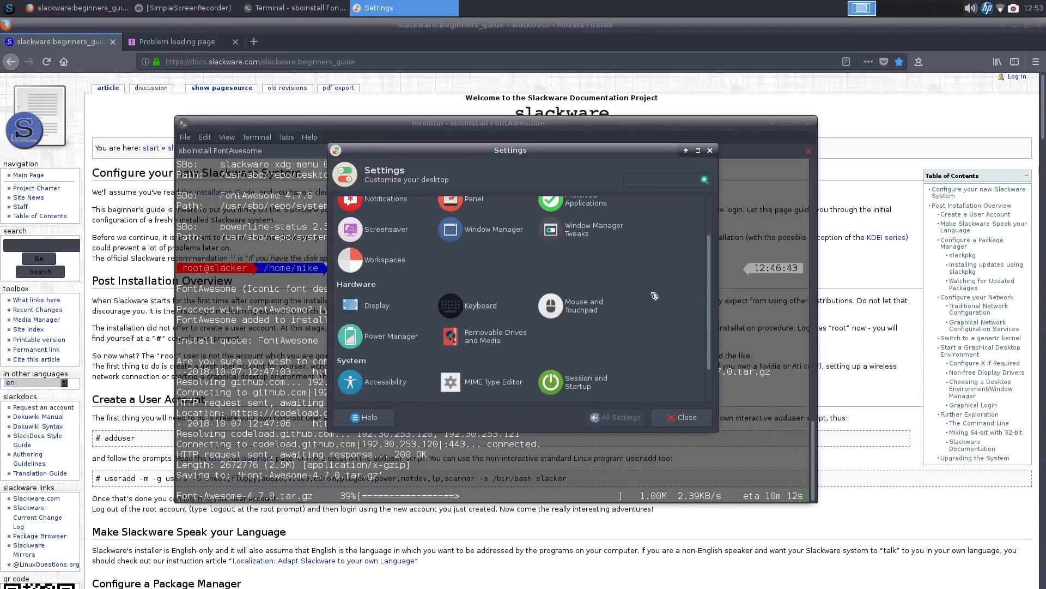
scroll(down, 3)
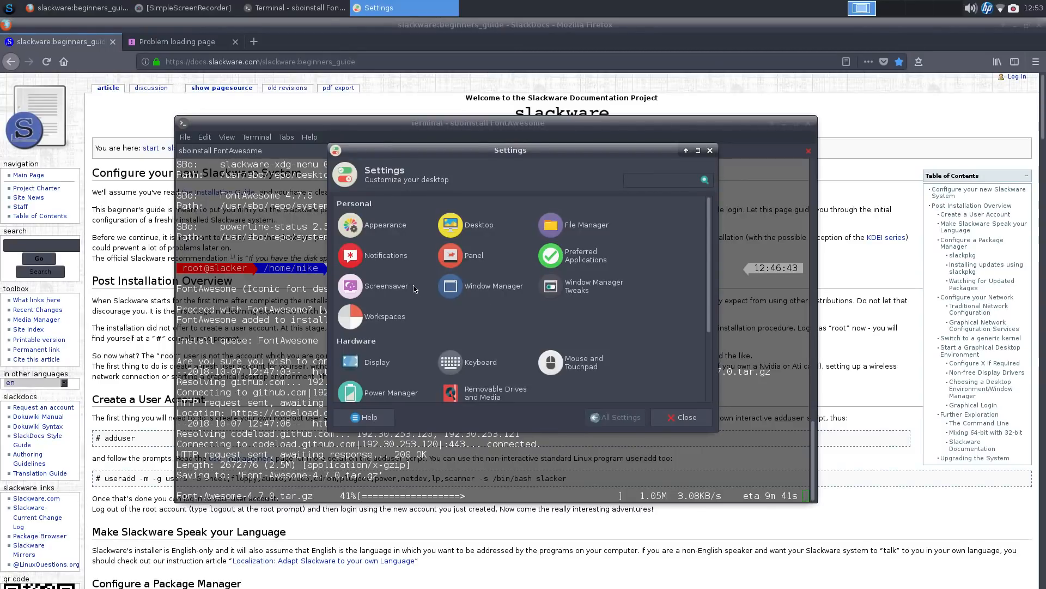
mouse_move(437, 351)
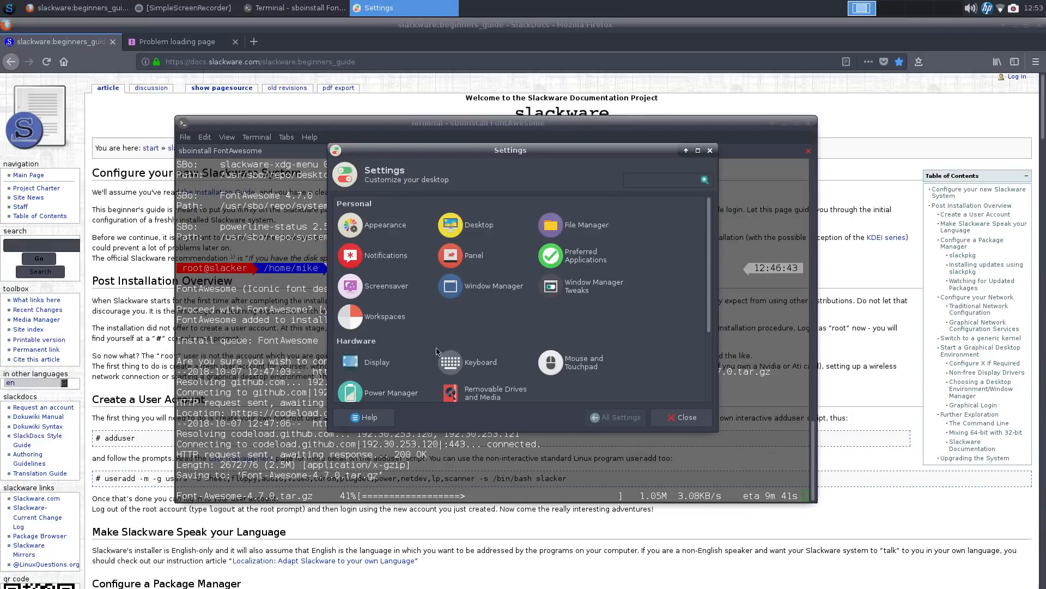
scroll(down, 3)
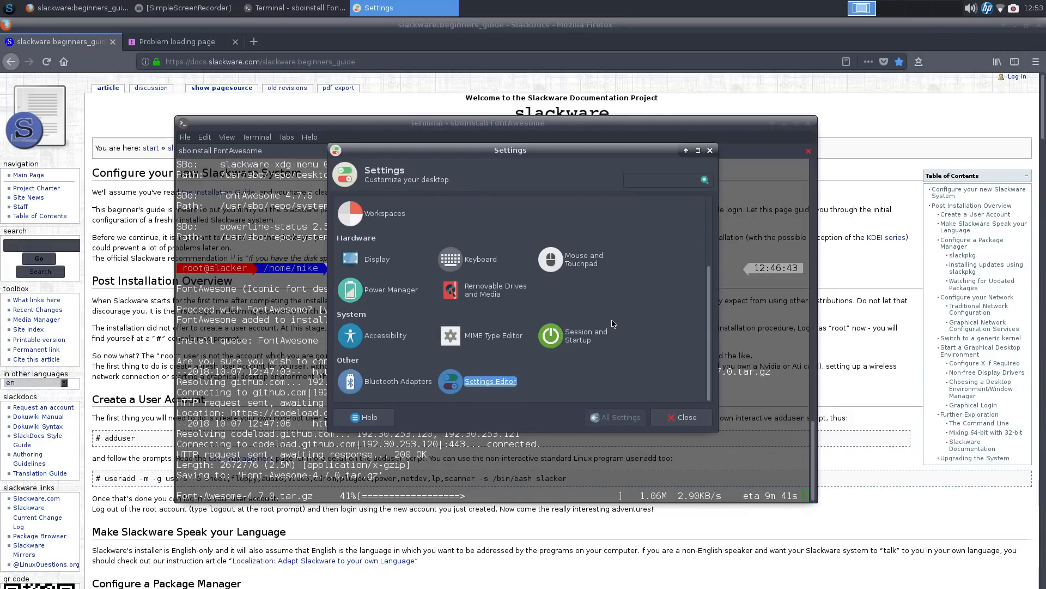
Step: Close the Settings Manager and bring up the applications menu
click(680, 417)
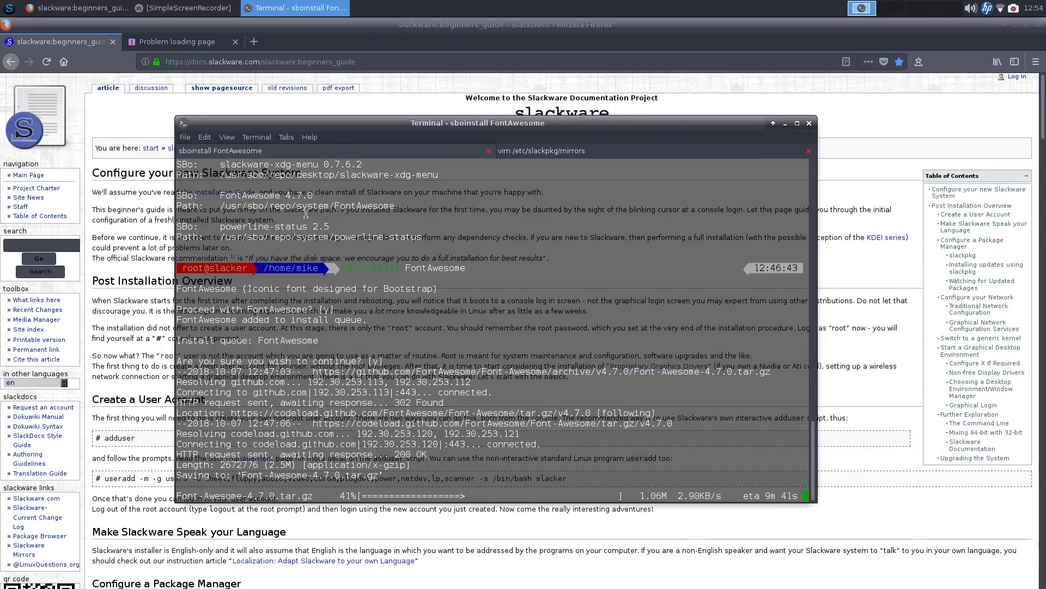
click(7, 7)
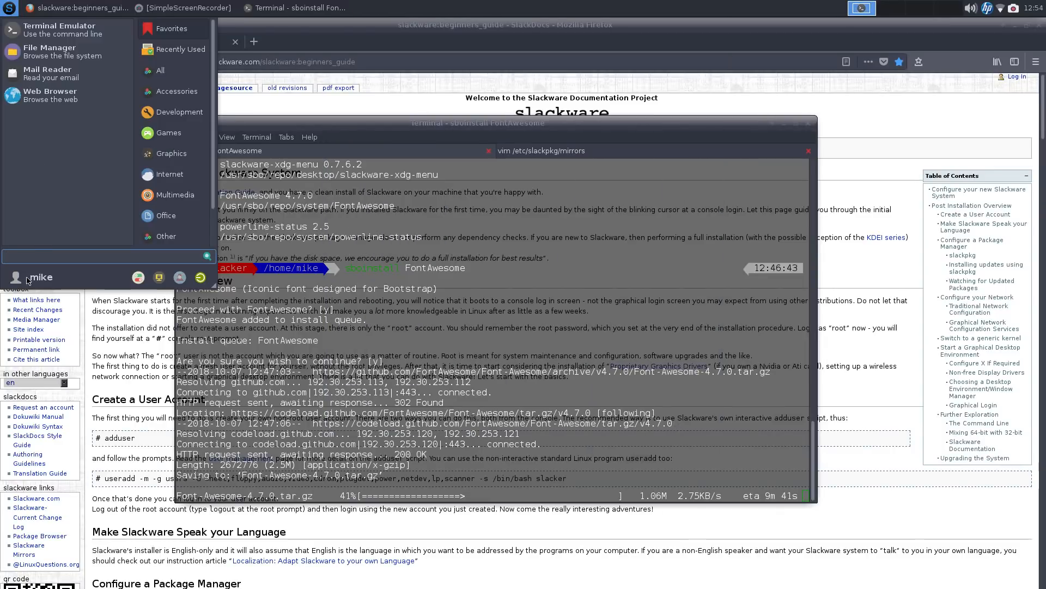